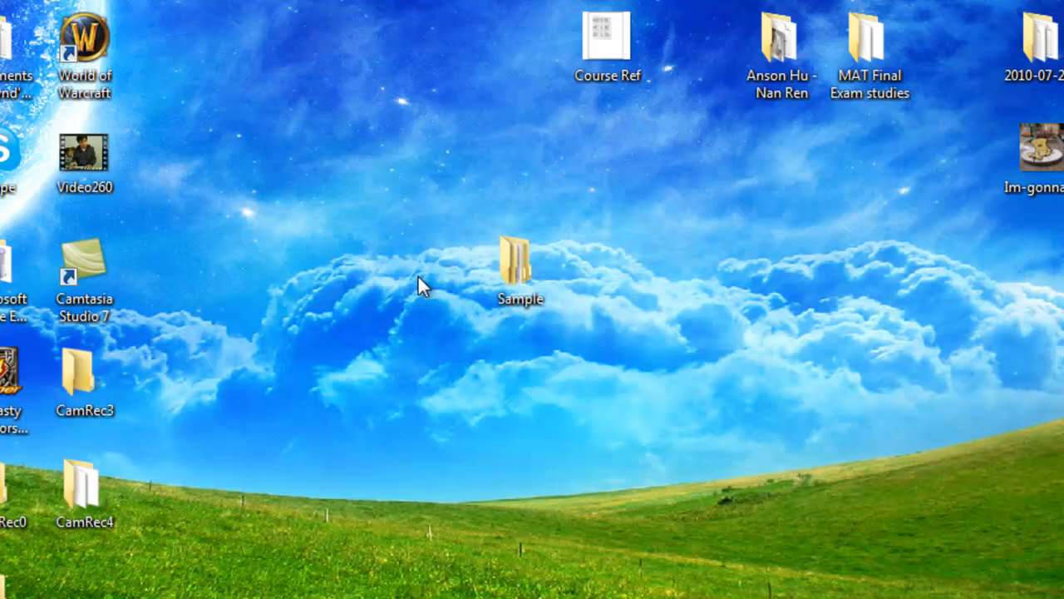
mouse_move(425, 295)
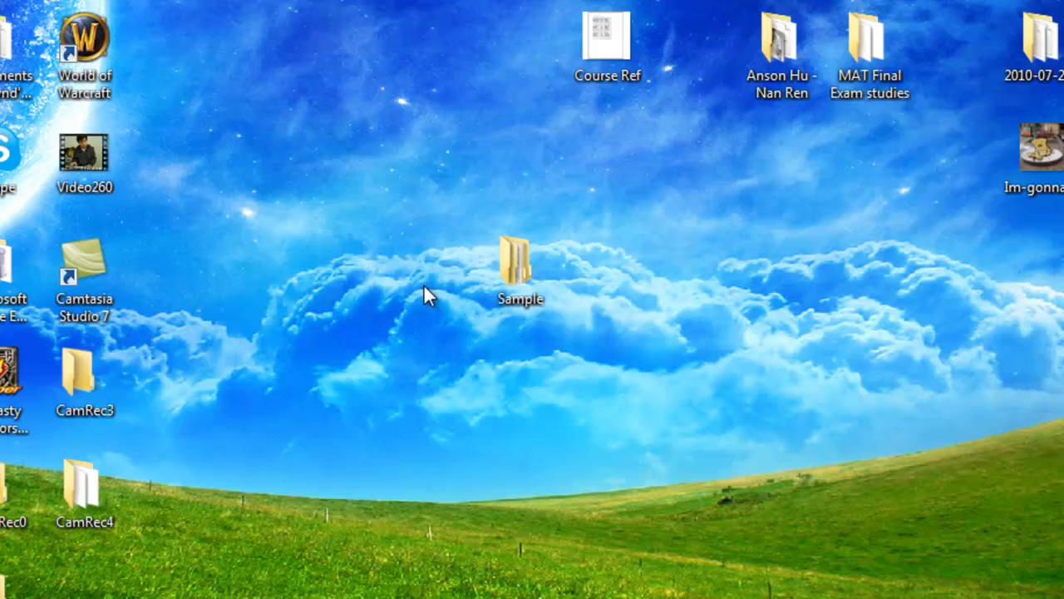
mouse_move(432, 293)
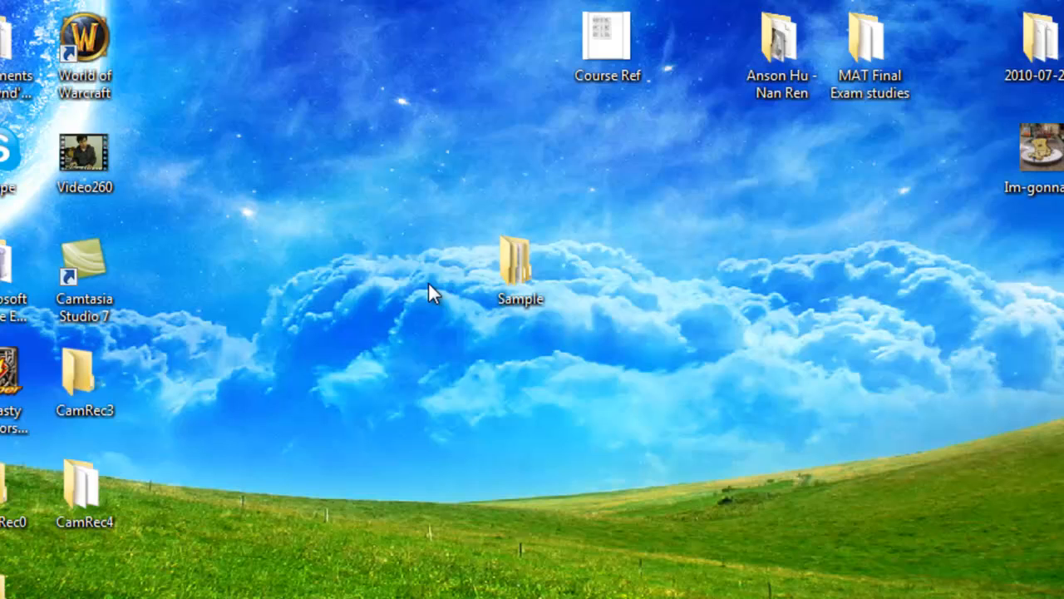
mouse_move(449, 306)
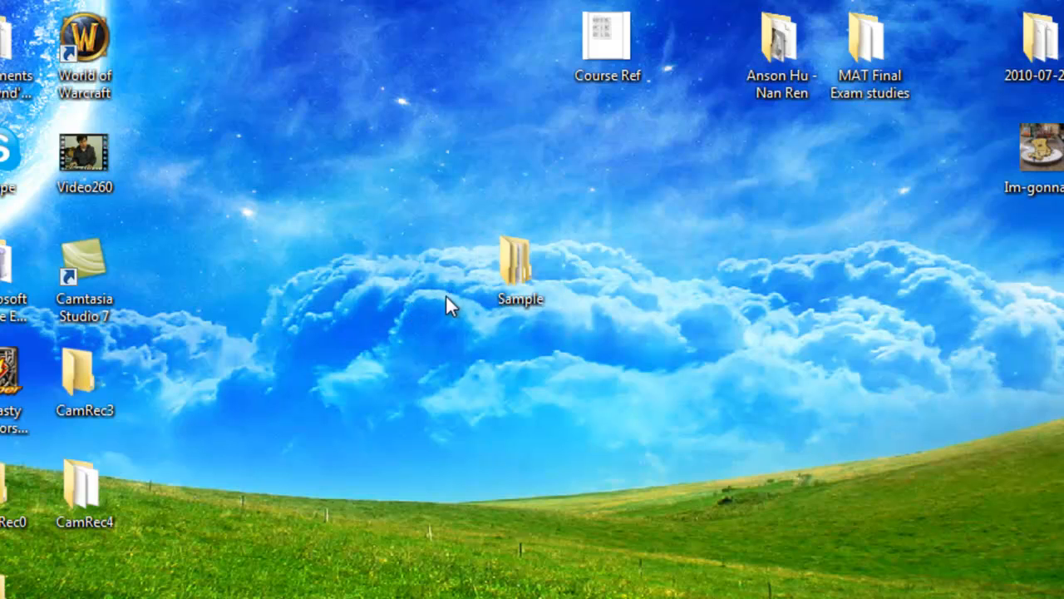
Browse into the Sample folder and peek inside its Tou folder of photos, then return to Sample
drag(449, 303, 628, 412)
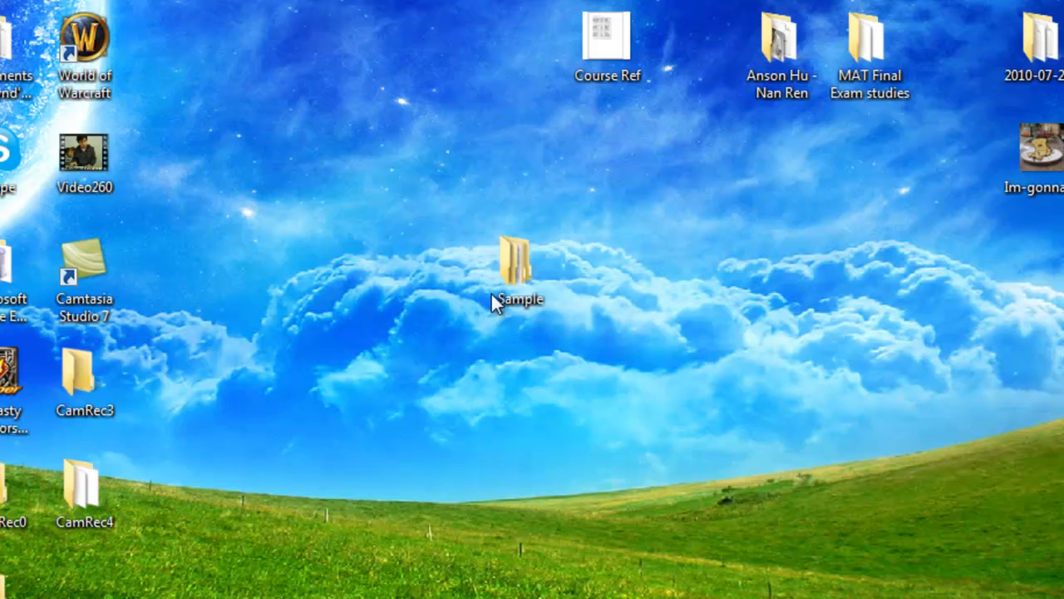
double_click(517, 263)
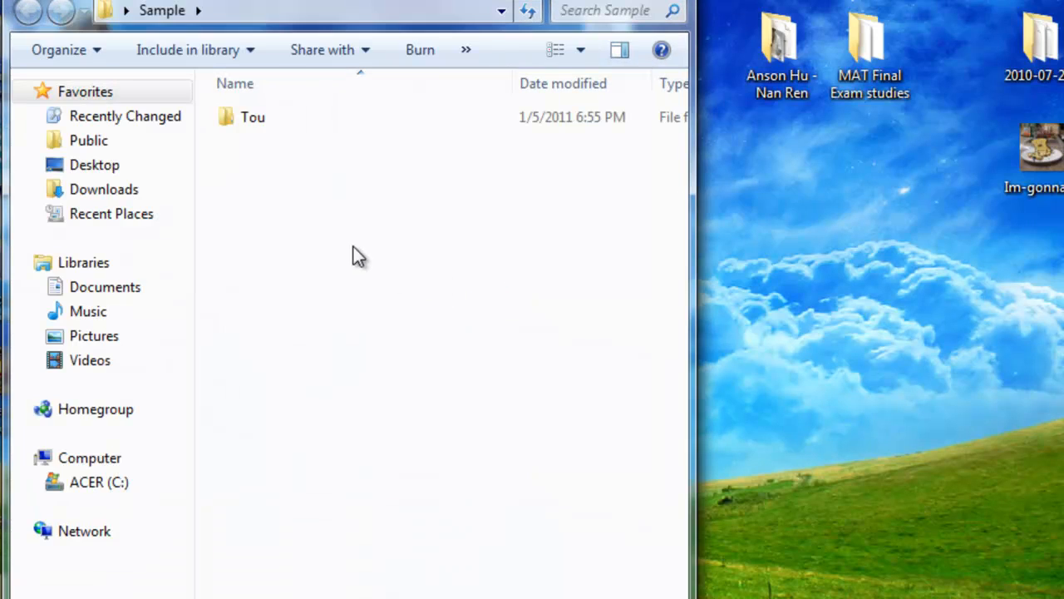
click(252, 117)
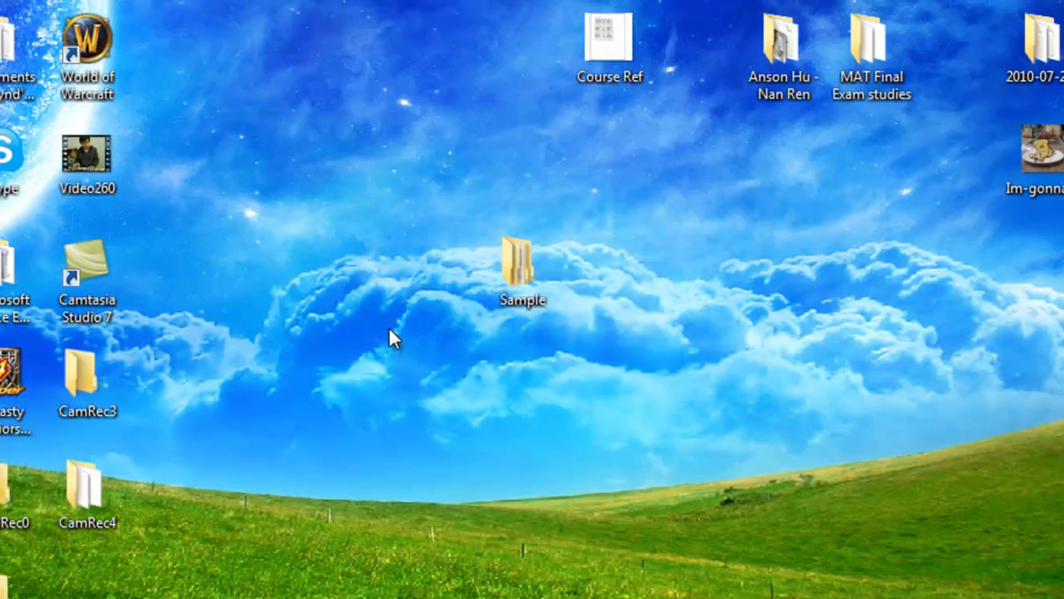
double_click(522, 266)
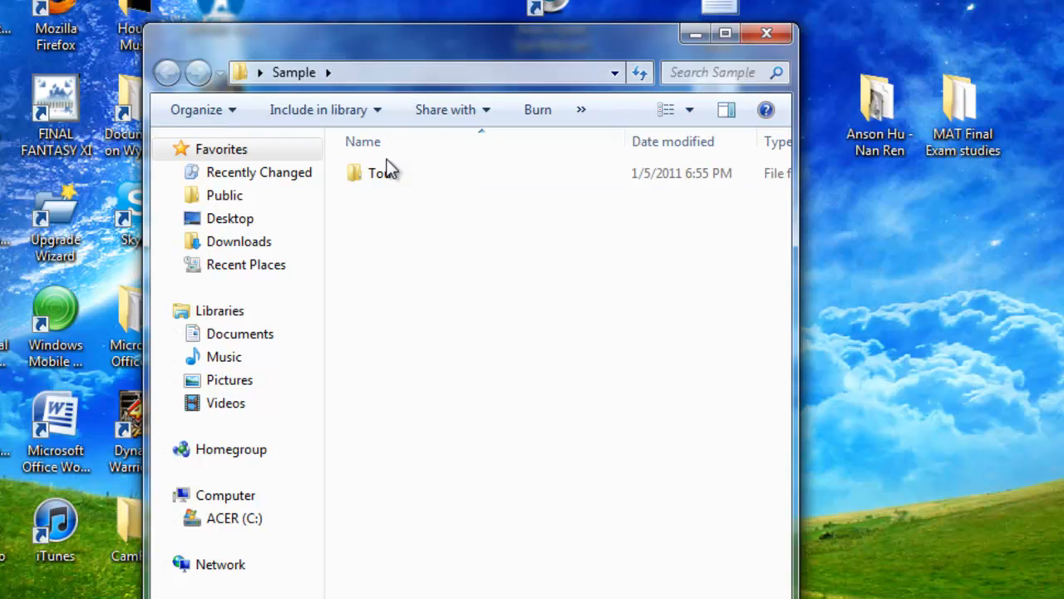
double_click(383, 173)
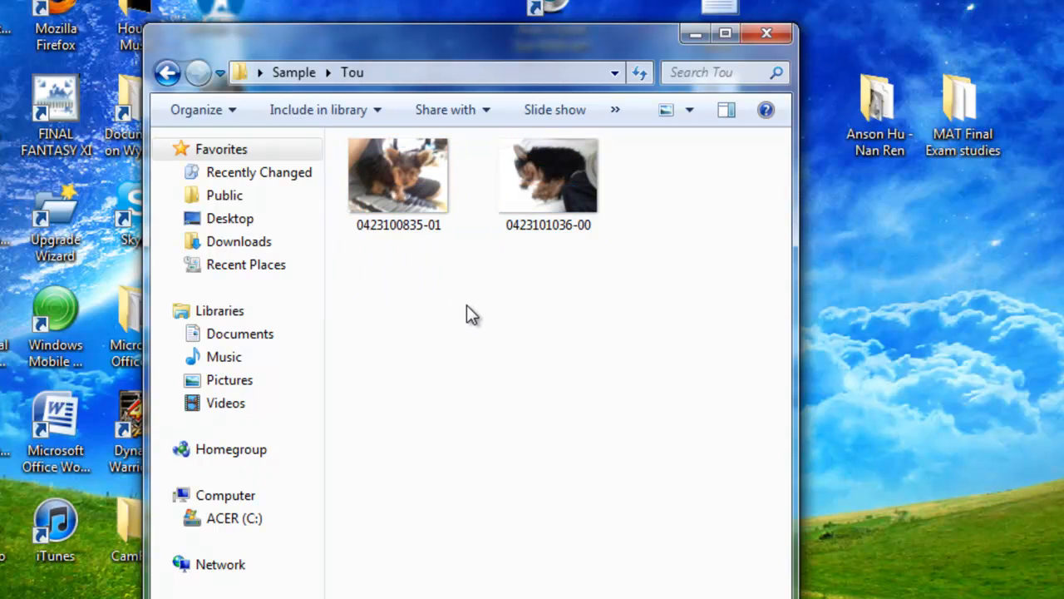
click(166, 73)
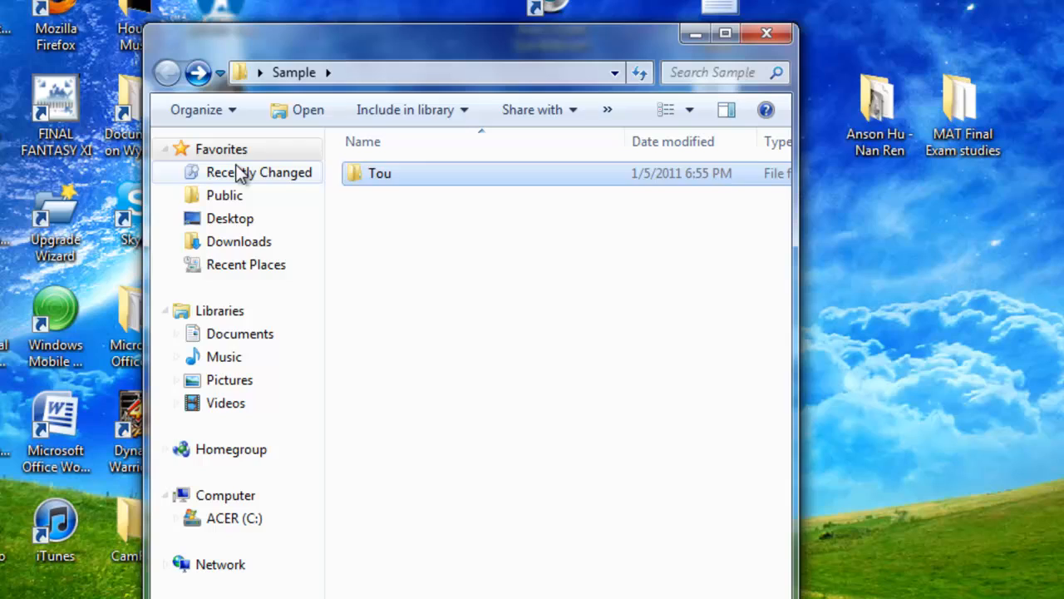
Select the Tou folder inside Sample
click(379, 173)
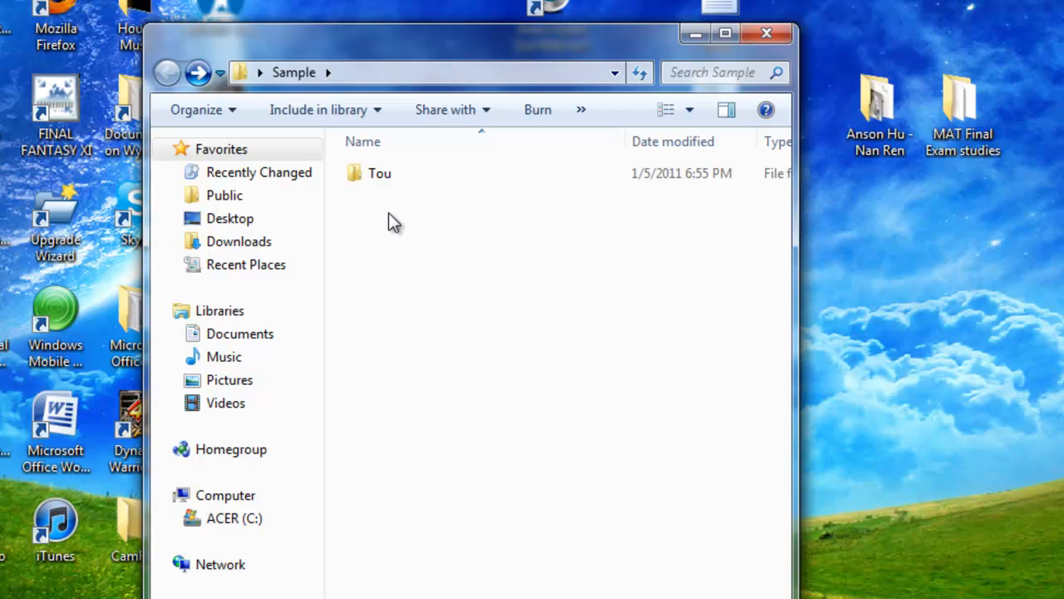
click(379, 173)
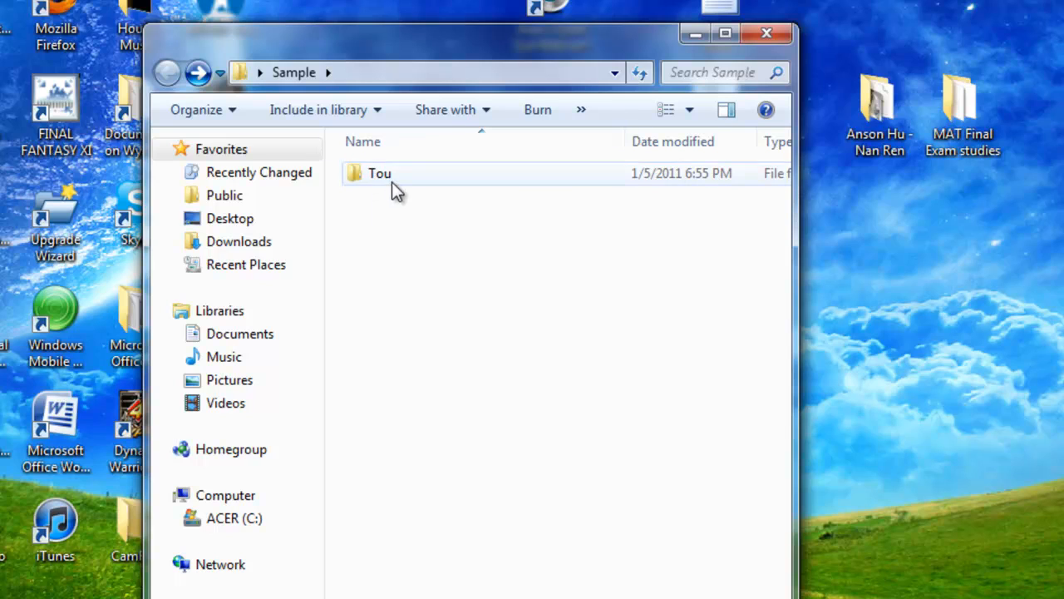
click(379, 173)
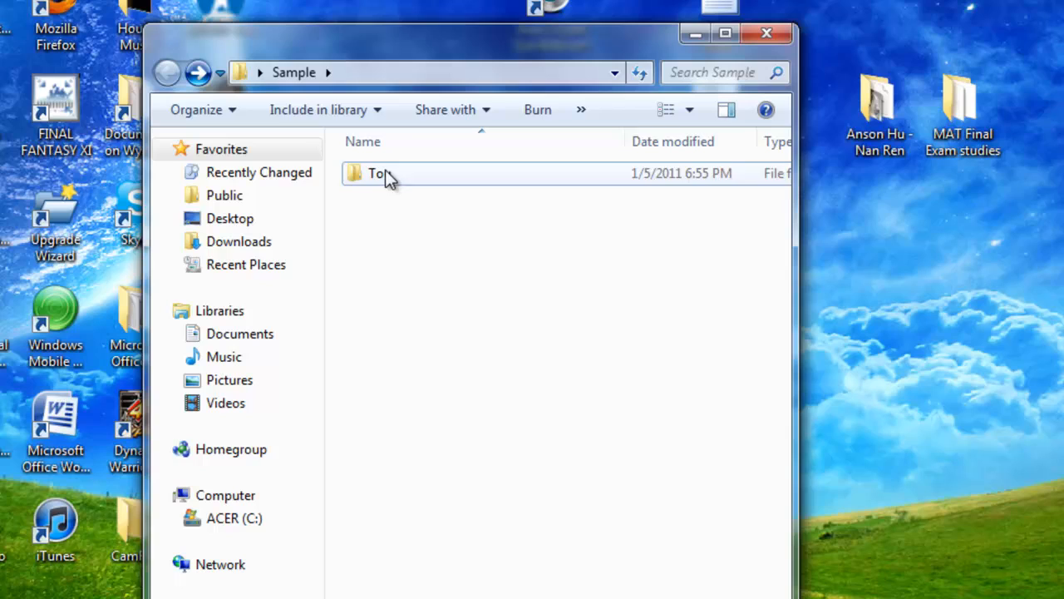
click(379, 173)
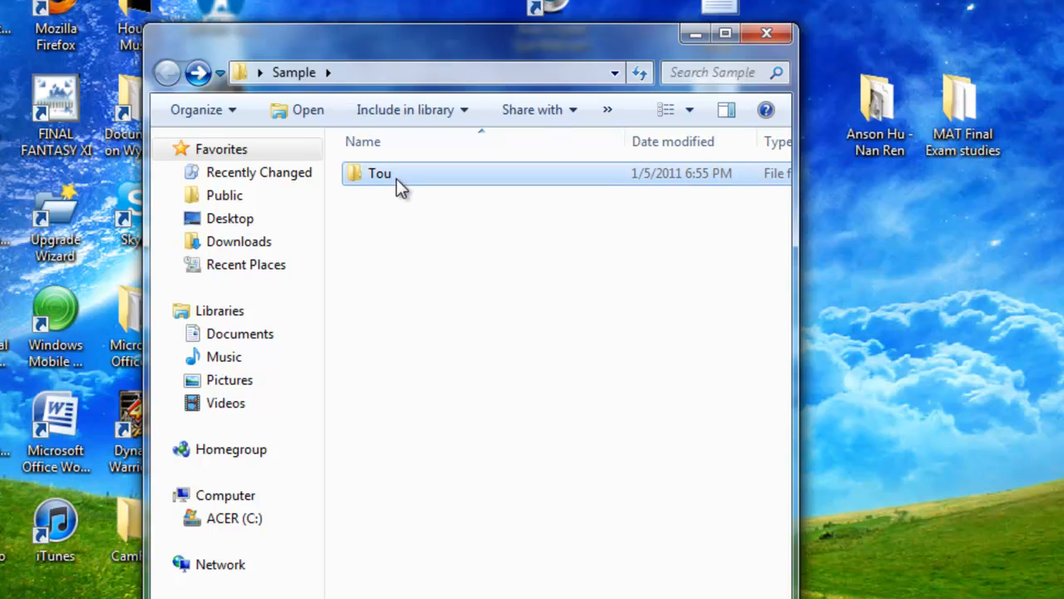
Start adding the Tou folder to a new archive named Tou.zip in Zip format
right_click(379, 173)
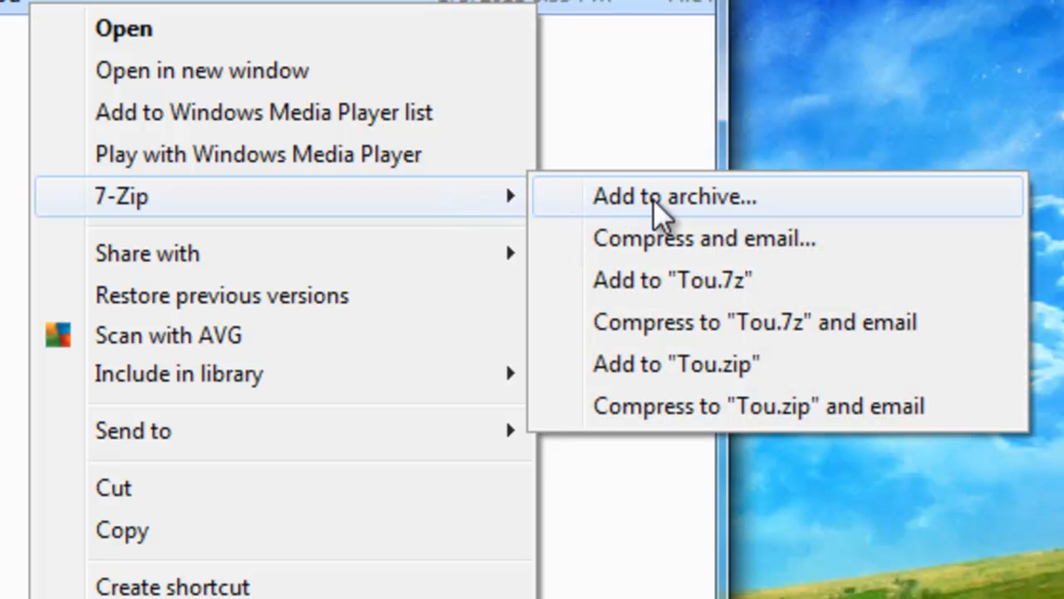
click(675, 196)
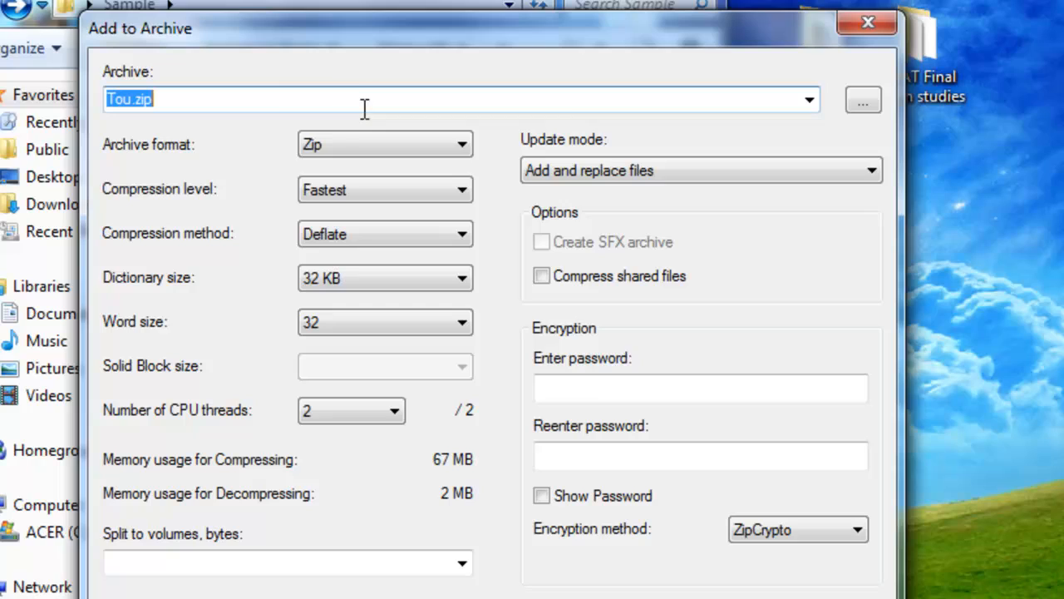
click(276, 100)
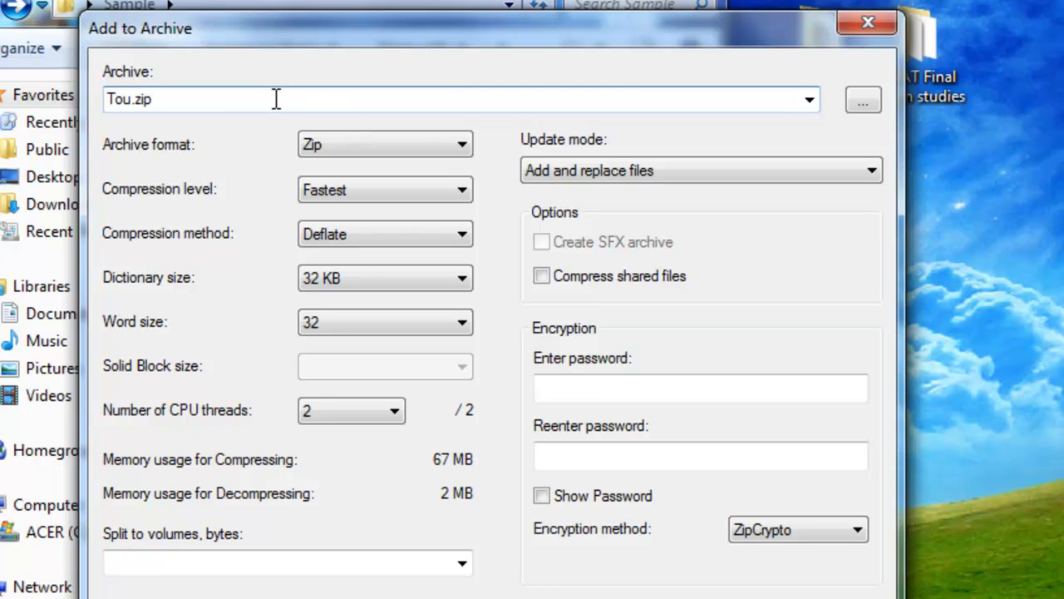
mouse_move(208, 412)
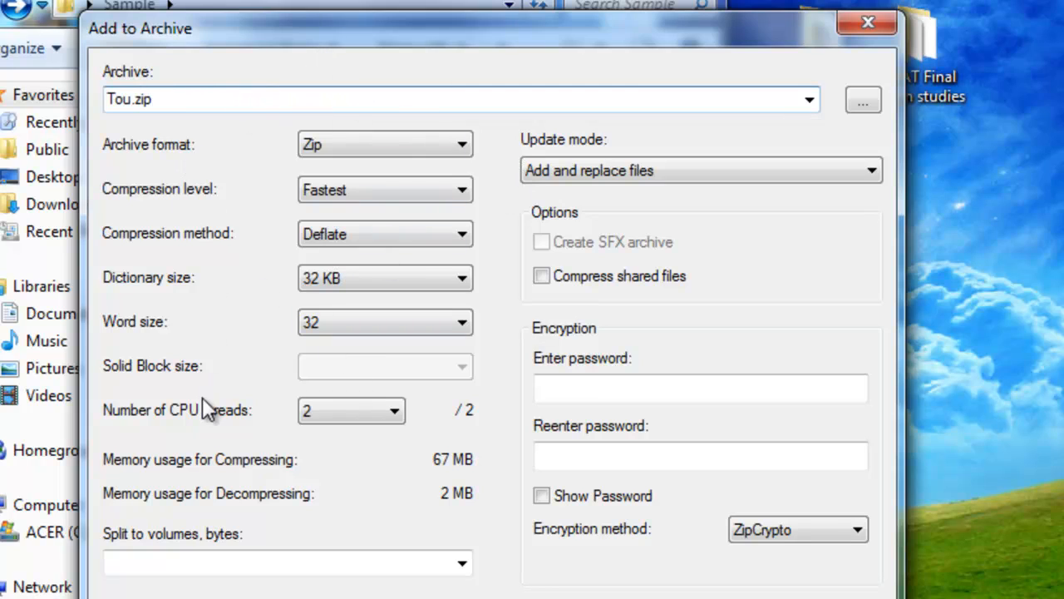
mouse_move(286, 236)
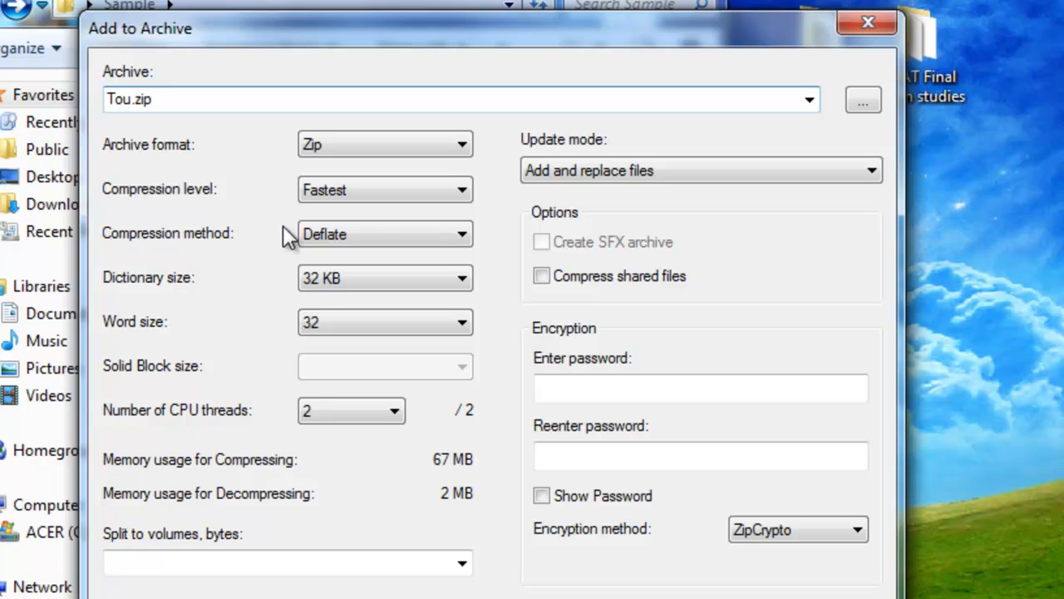
click(386, 143)
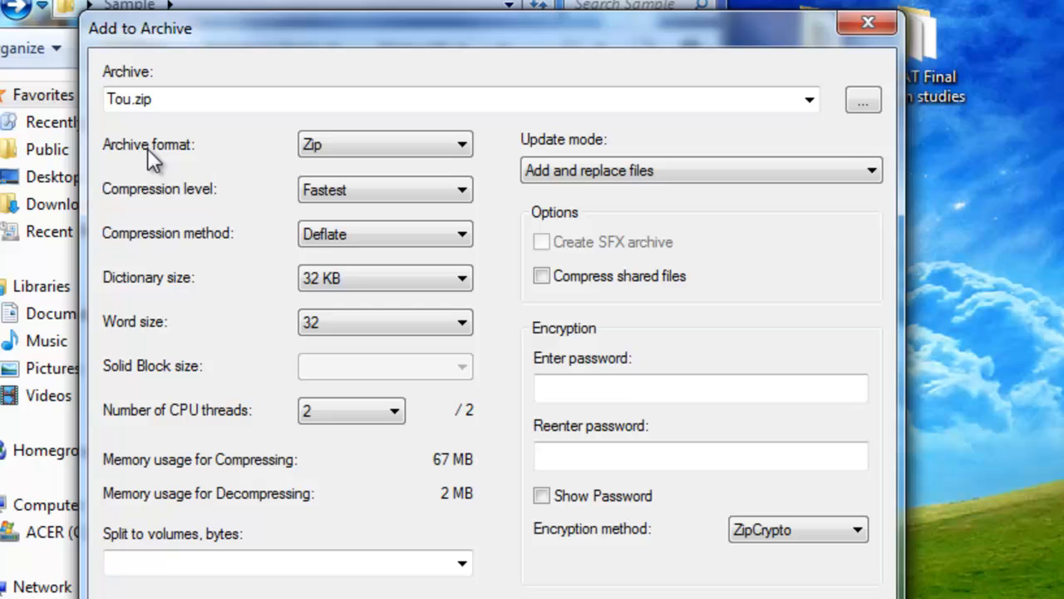
mouse_move(575, 556)
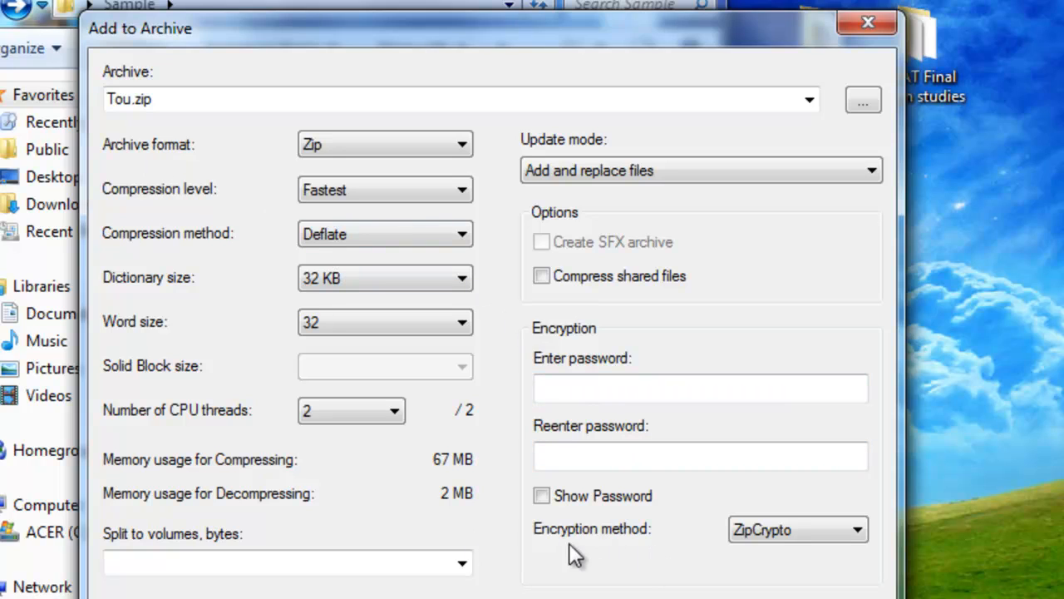
mouse_move(652, 526)
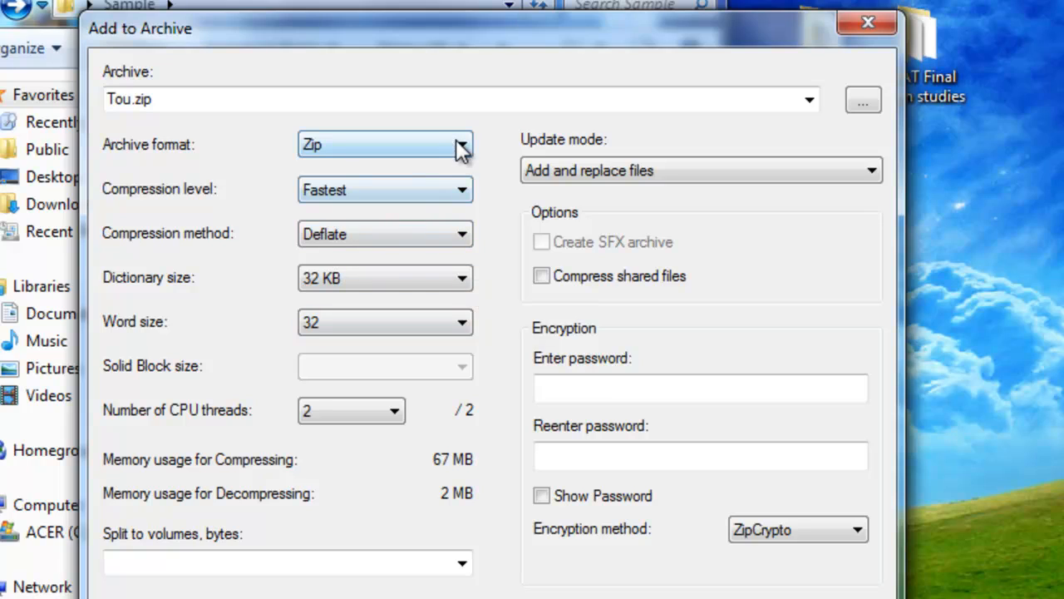
mouse_move(448, 133)
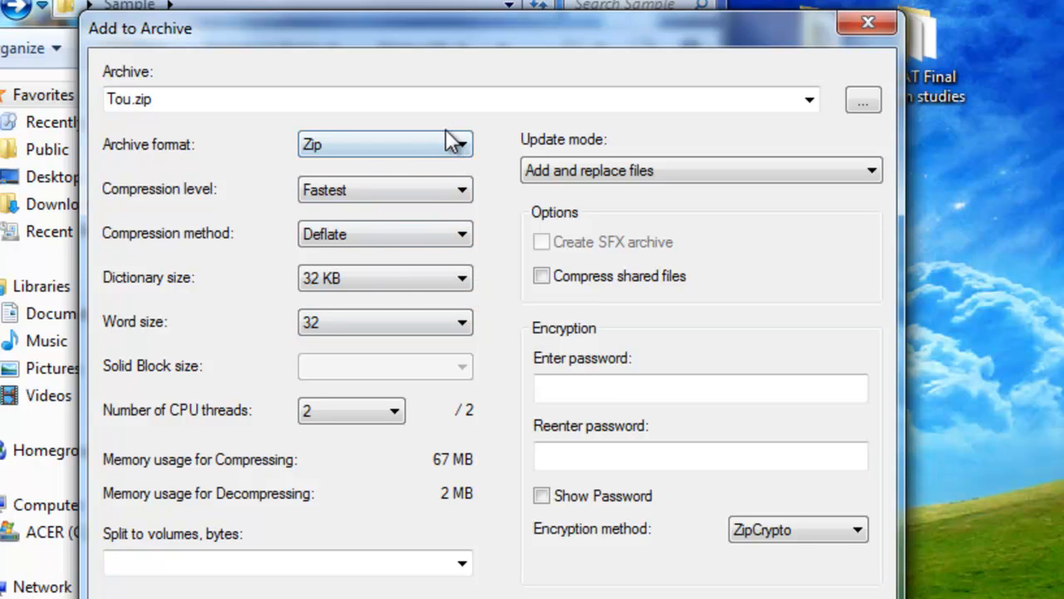
mouse_move(497, 139)
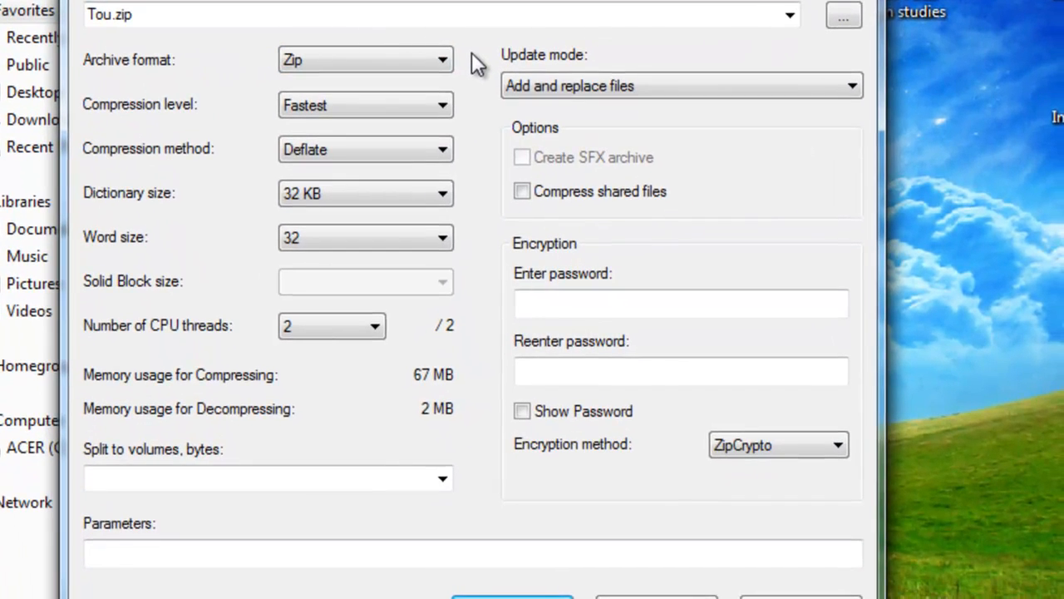
mouse_move(548, 435)
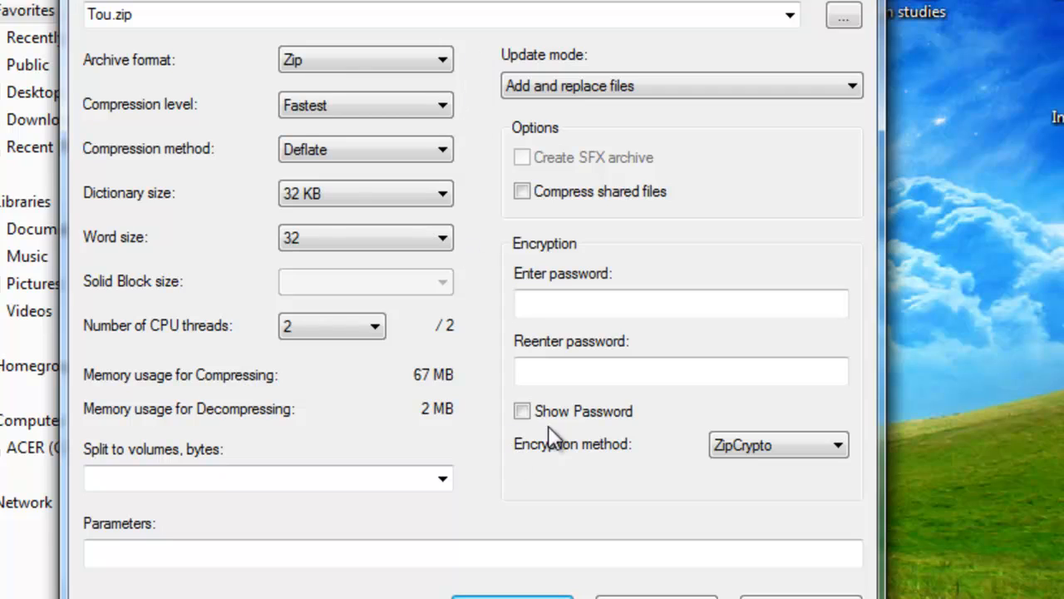
Protect the archive with a password using ZipCrypto encryption and create Tou.zip
click(681, 303)
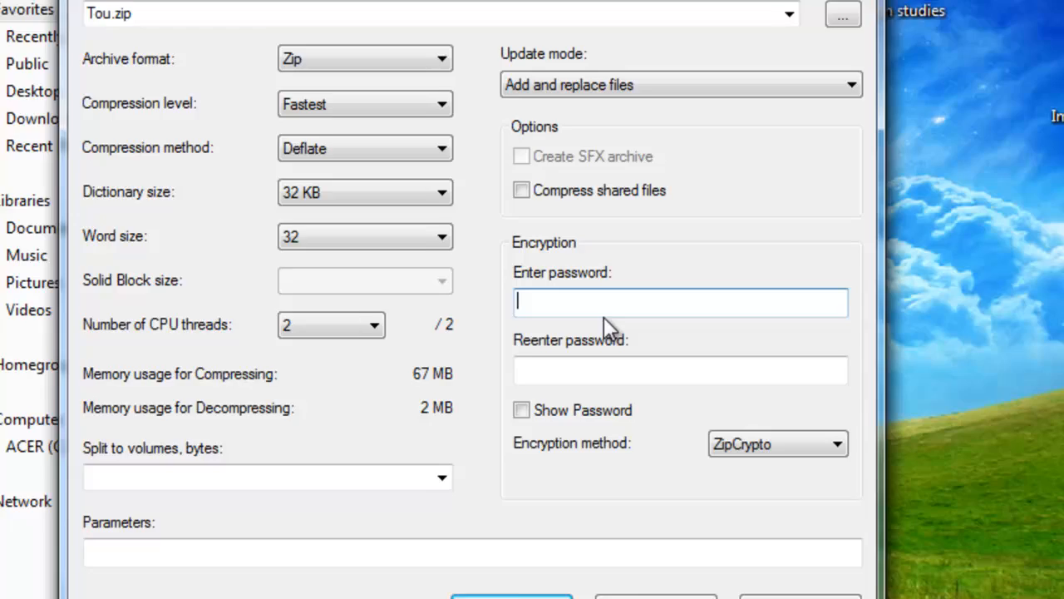
text(***)
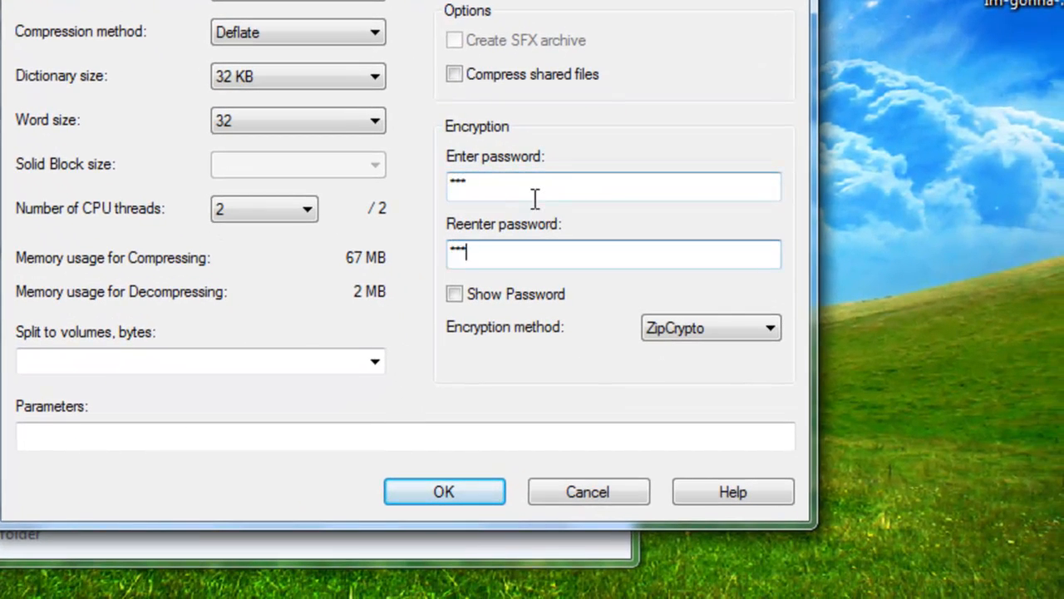
click(708, 326)
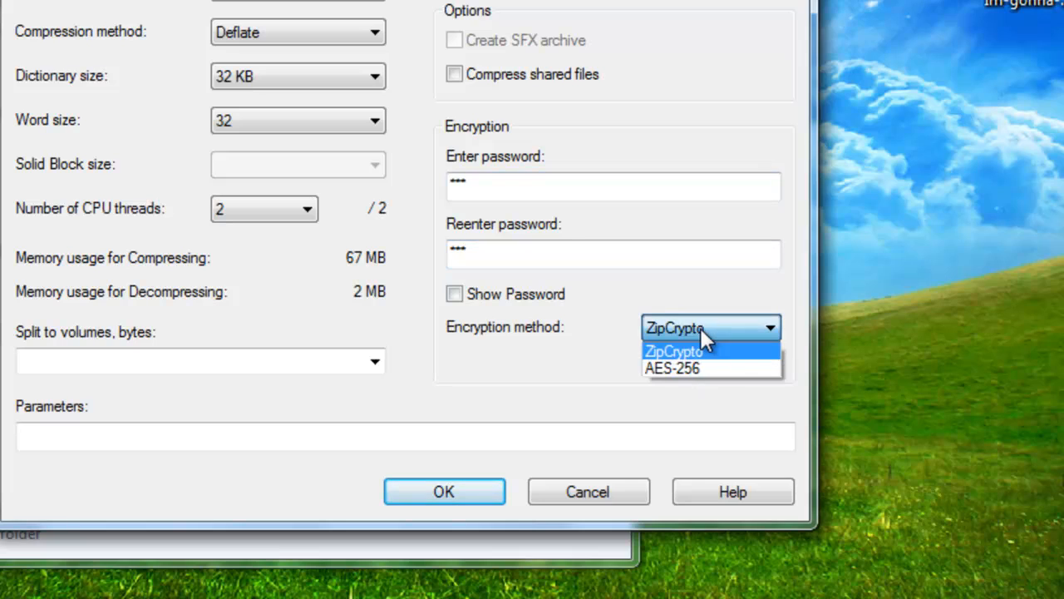
mouse_move(710, 369)
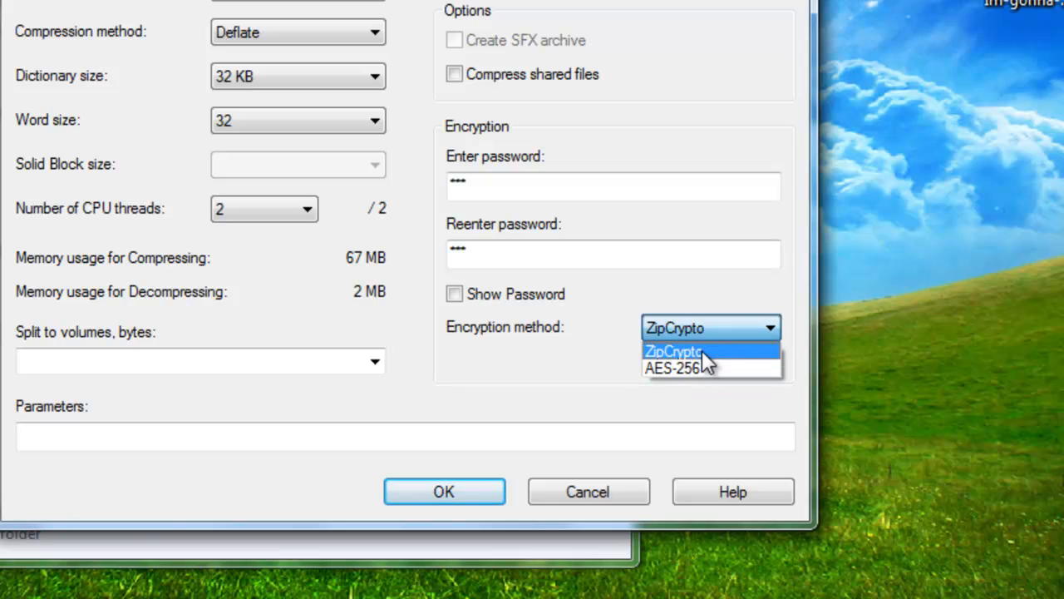
click(673, 349)
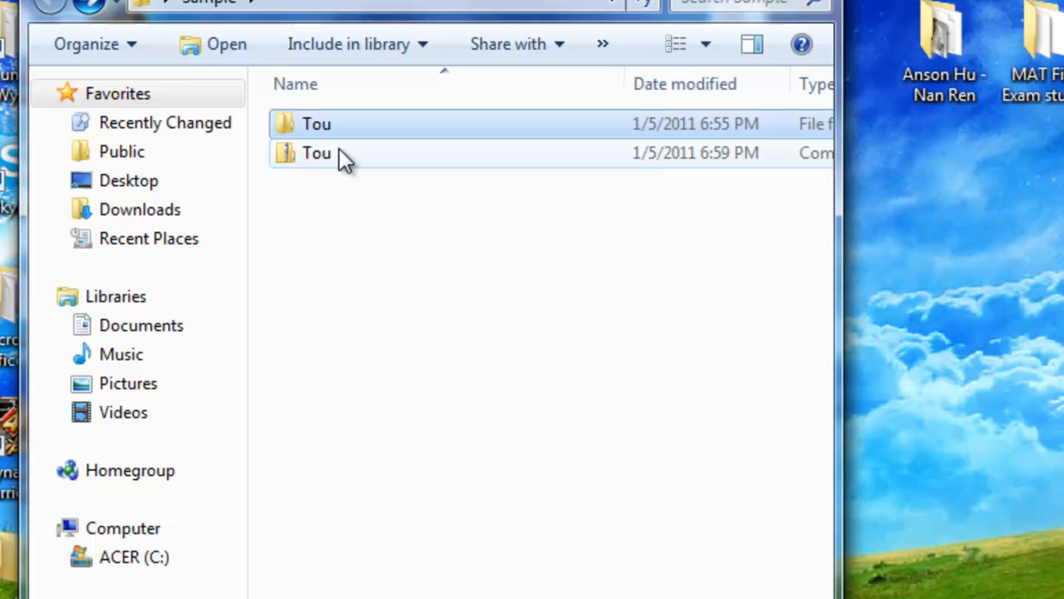
click(316, 153)
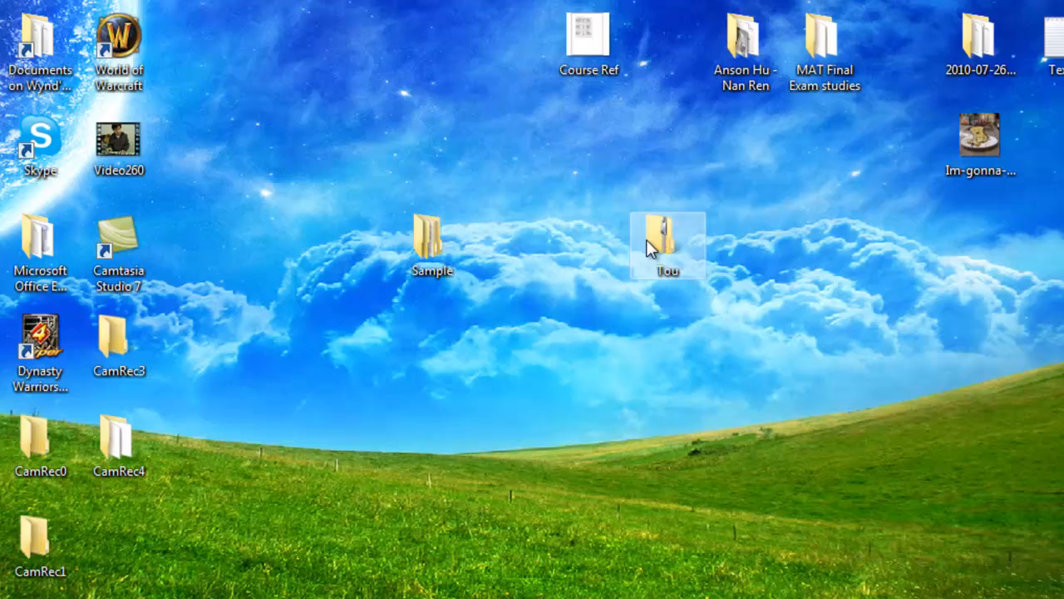
mouse_move(668, 241)
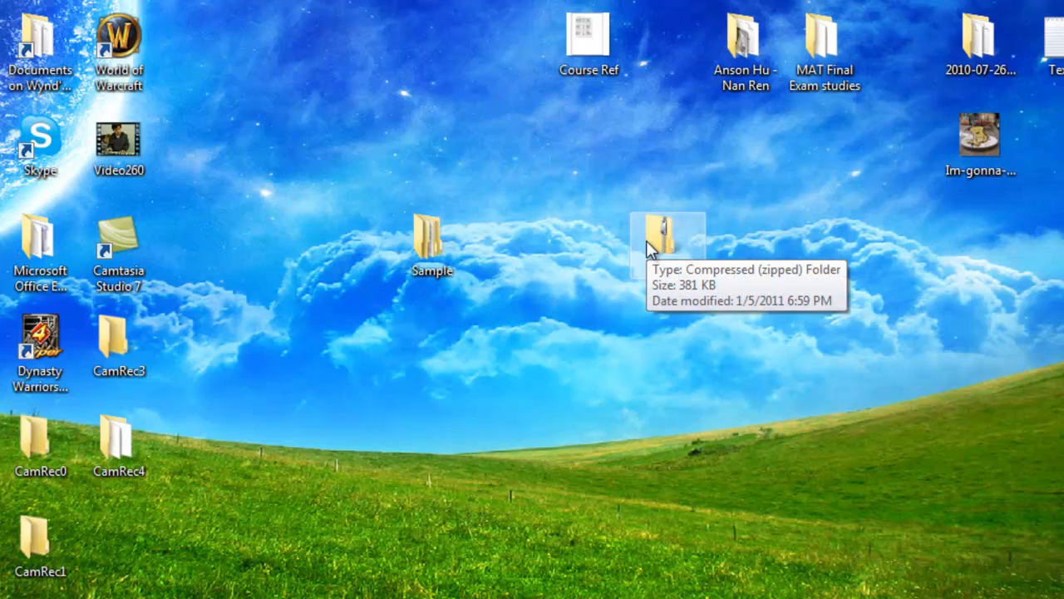
Extract Tou.zip without the password, skipping the first protected JPEG image
right_click(668, 241)
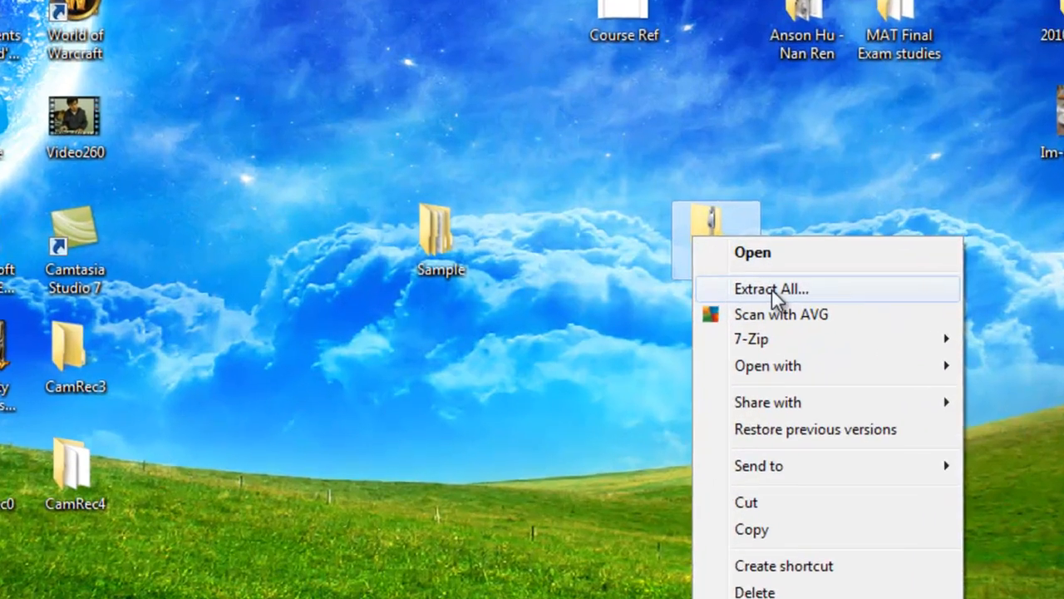
click(770, 288)
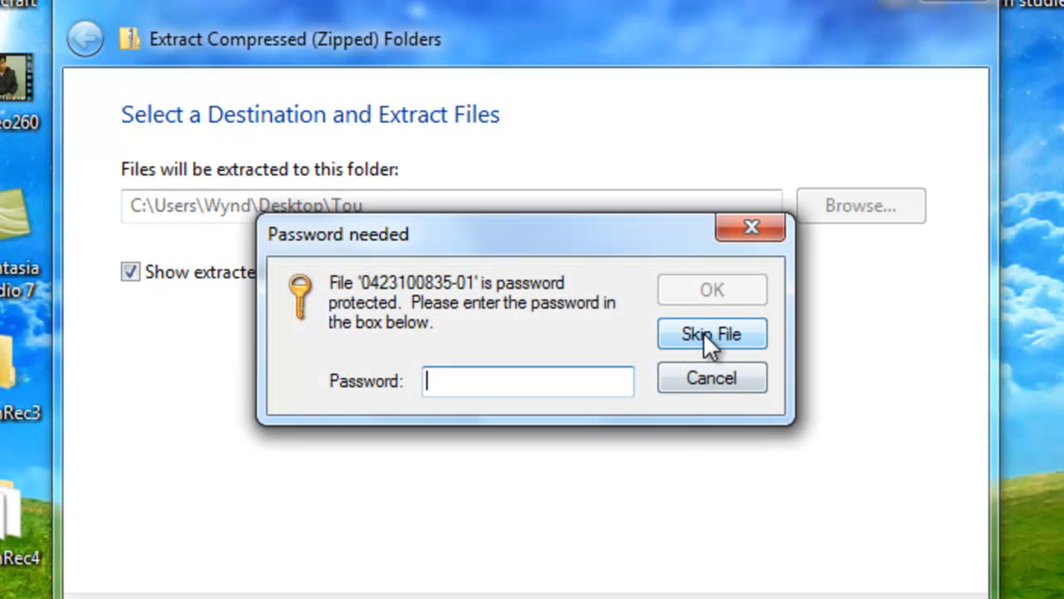
click(711, 332)
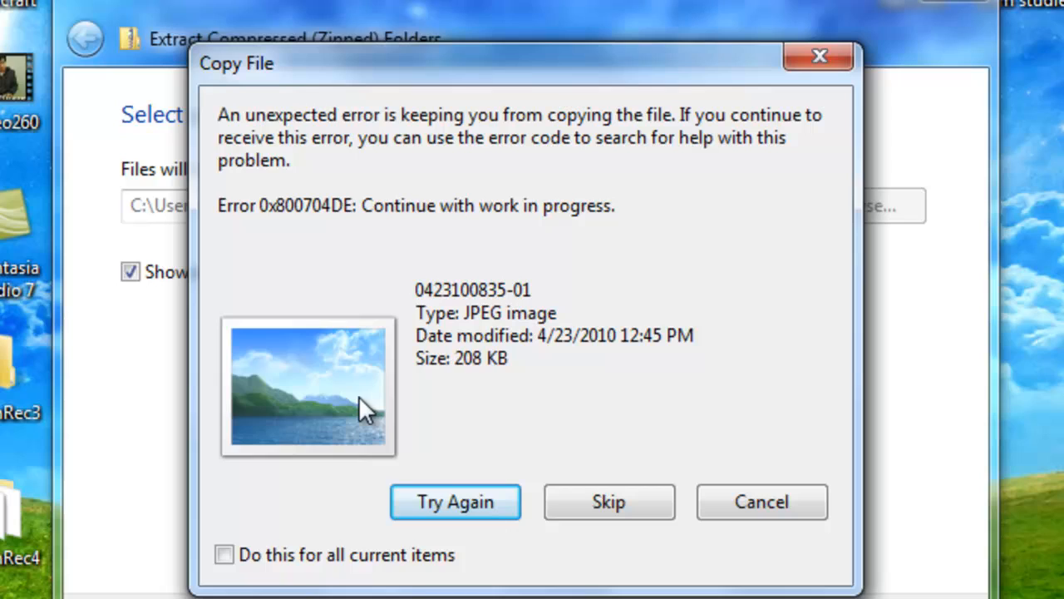
mouse_move(363, 353)
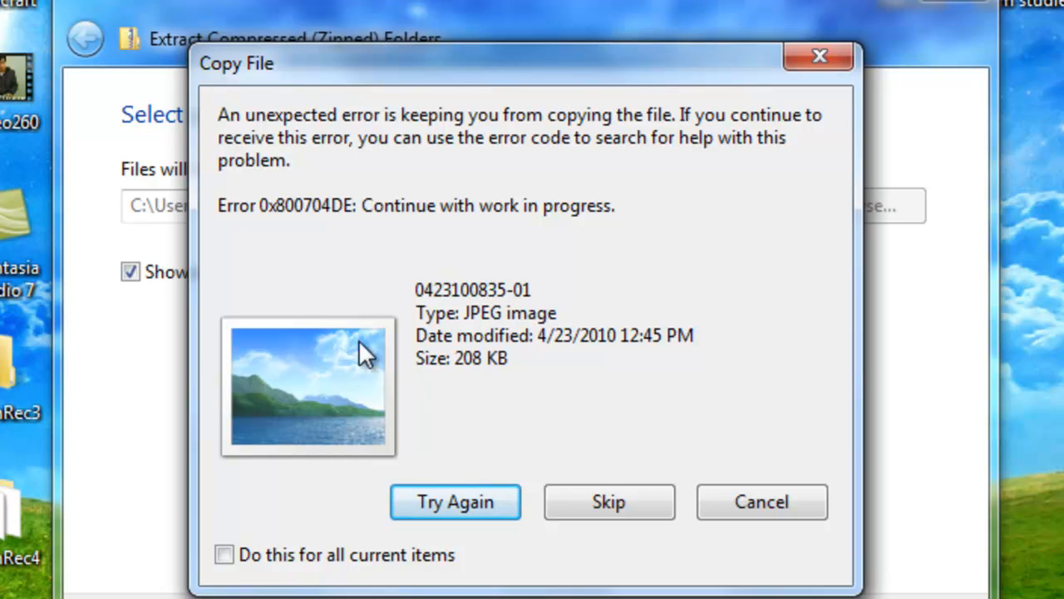
mouse_move(608, 502)
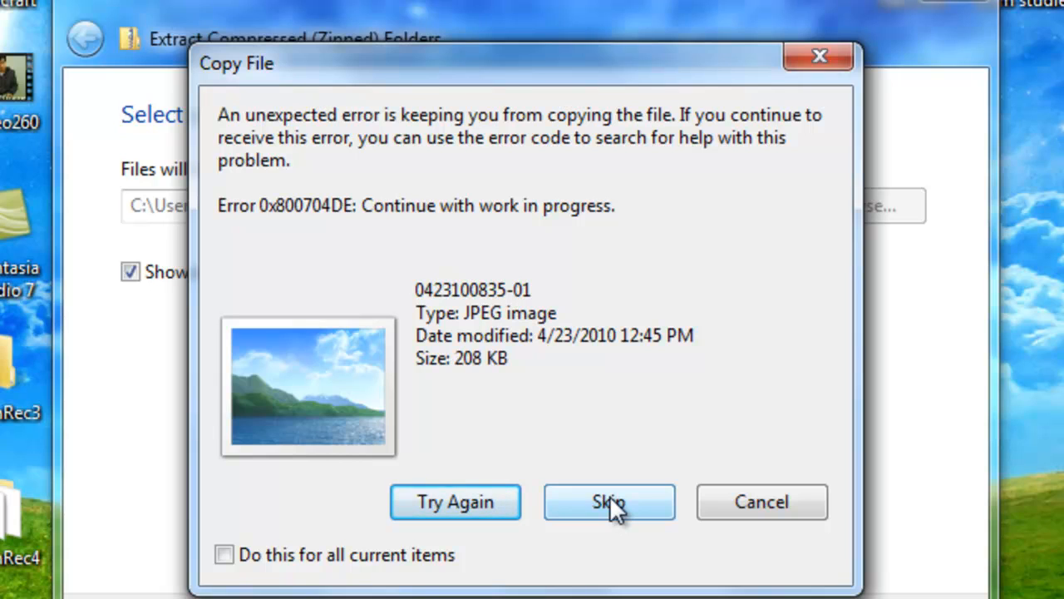
click(608, 502)
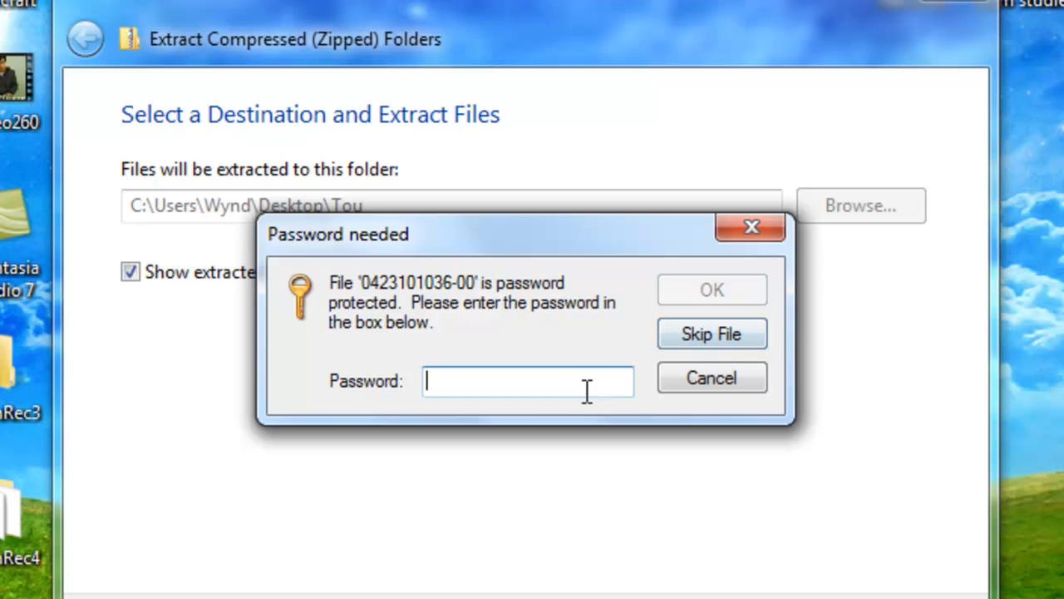
Dismiss the incorrect-password error and skip the second protected JPEG image
click(711, 289)
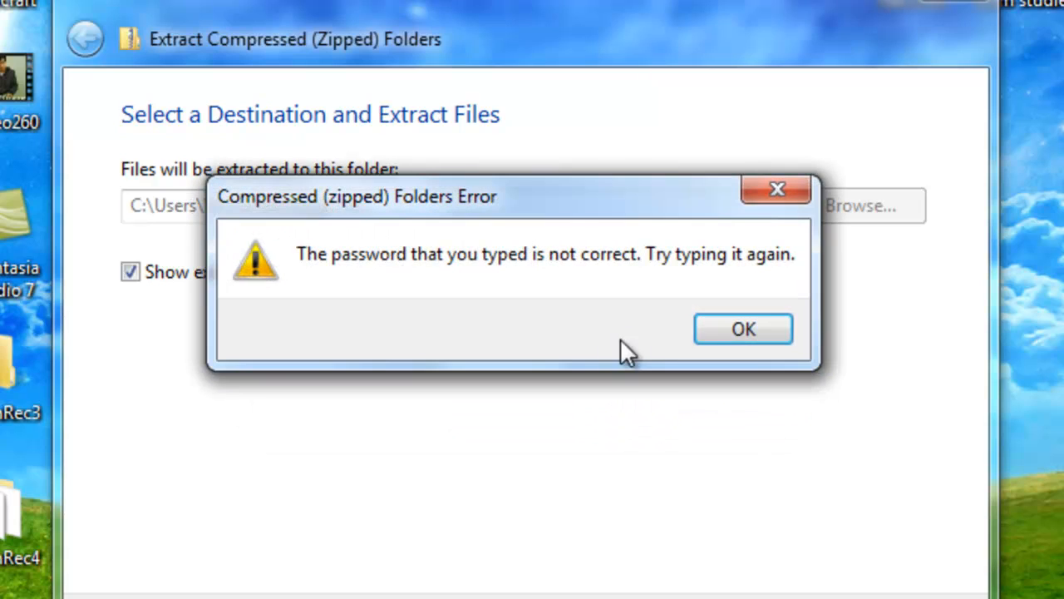
click(742, 329)
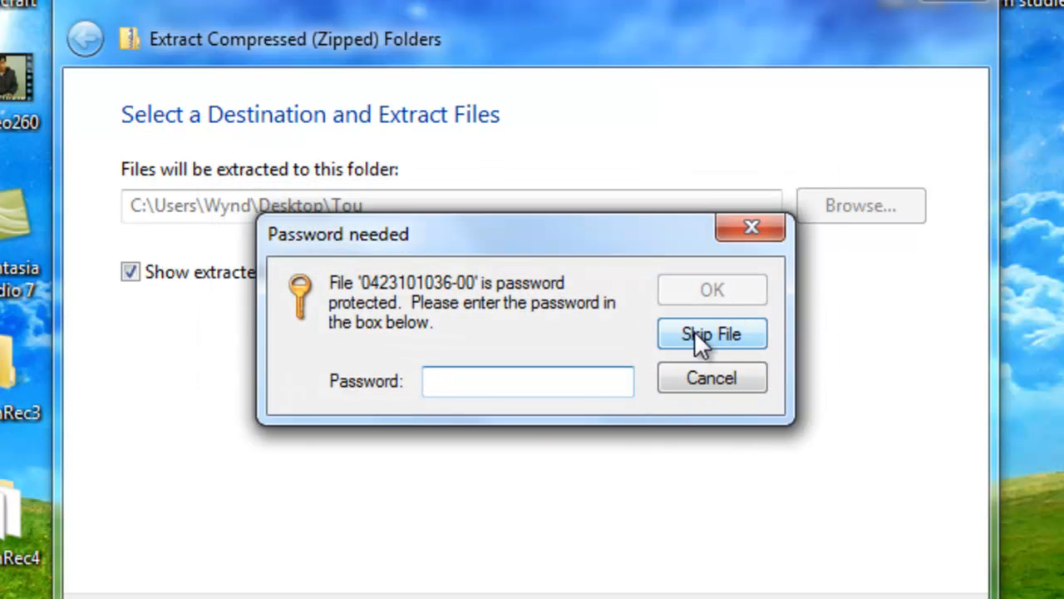
click(711, 332)
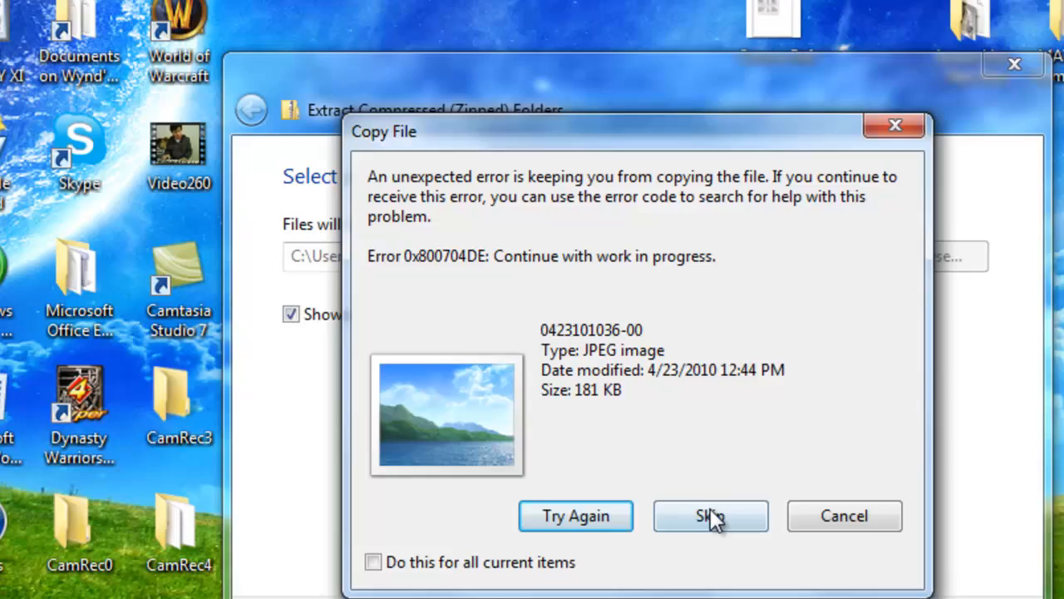
click(710, 515)
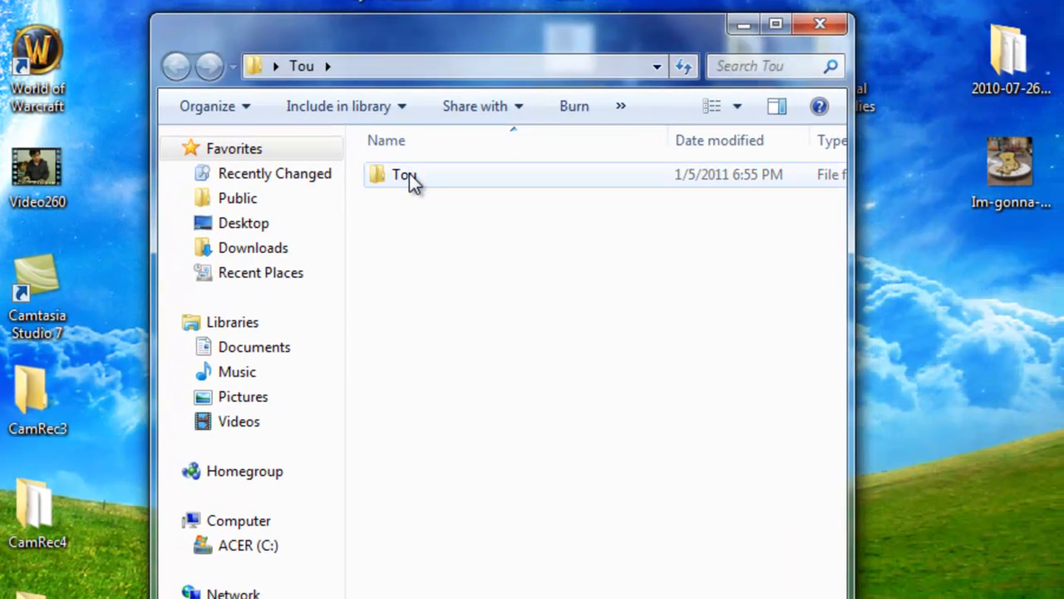
Check that the extracted inner Tou folder is empty and move it to the desktop centre
double_click(403, 174)
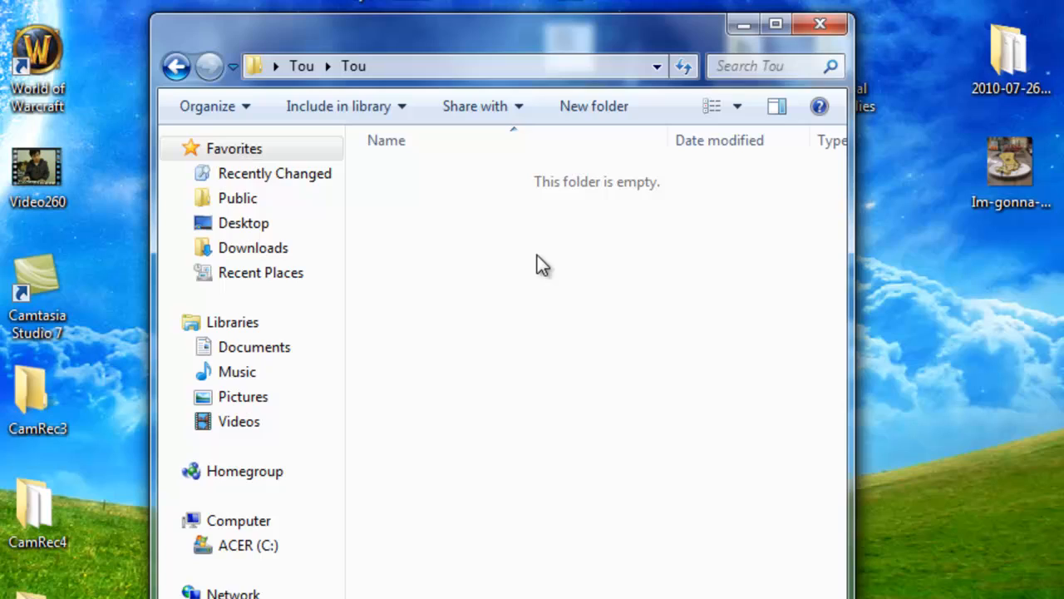
mouse_move(532, 253)
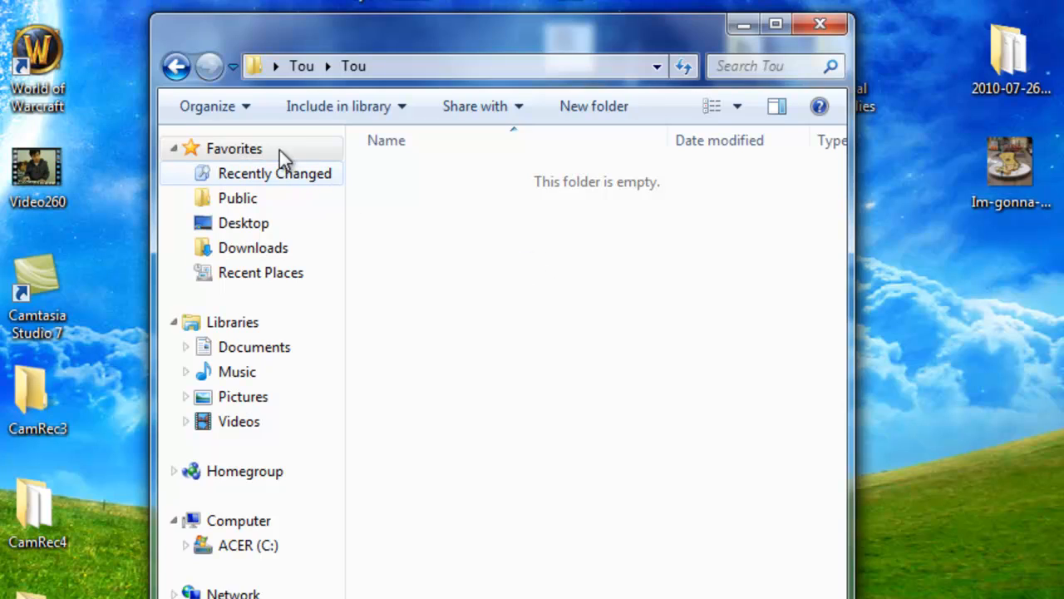
click(176, 67)
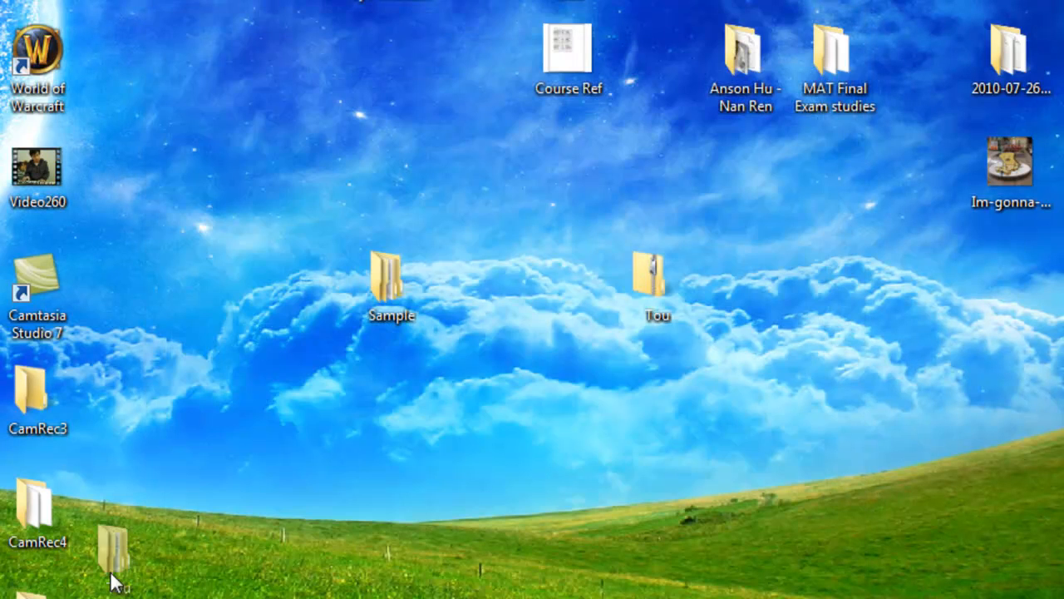
drag(116, 549, 303, 390)
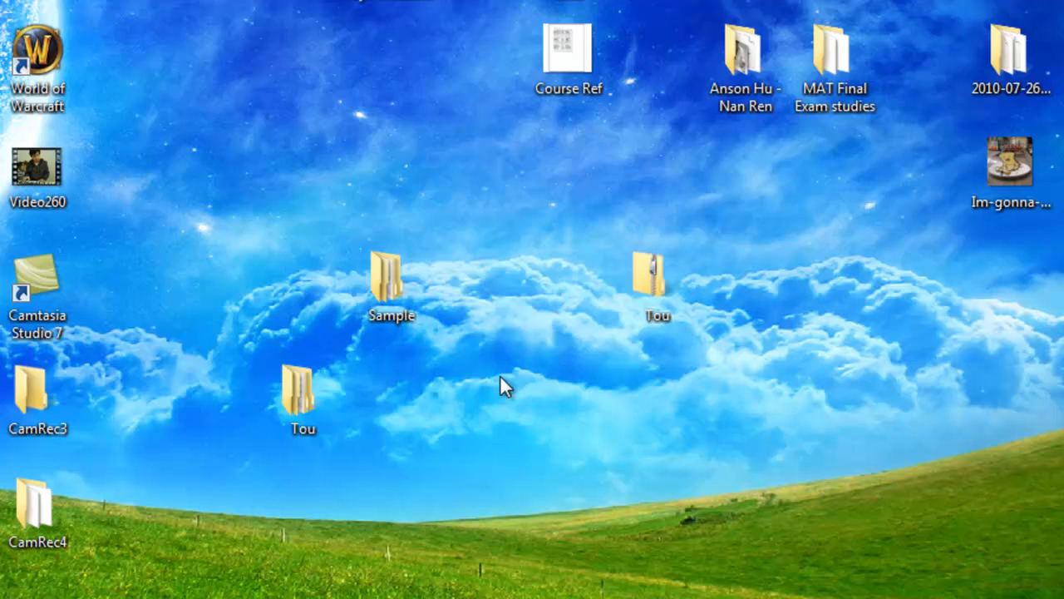
mouse_move(281, 399)
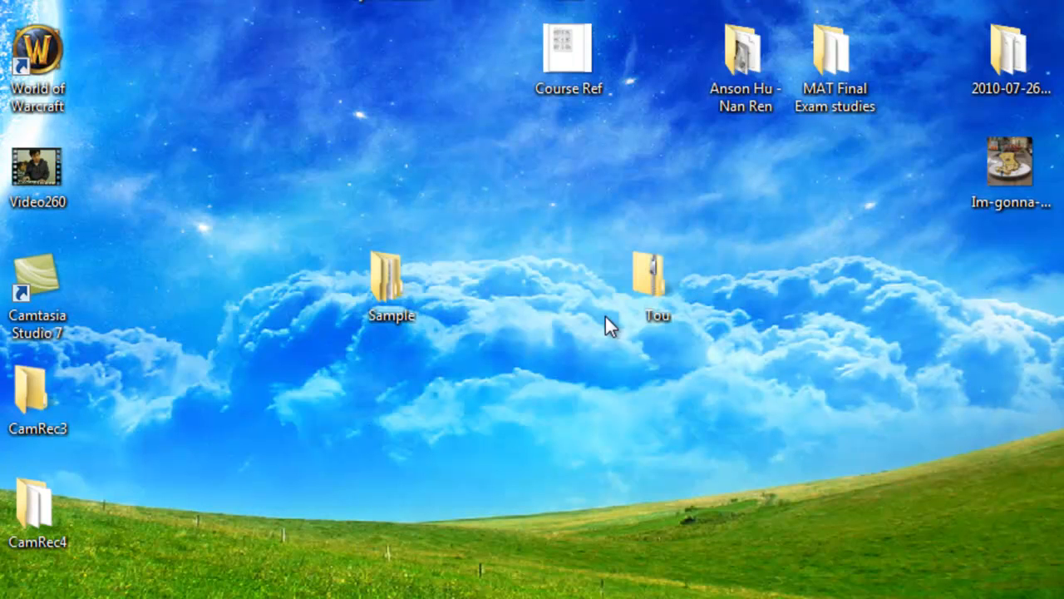
Browse into Tou.zip and bring up actions for the Tou folder inside it
double_click(652, 274)
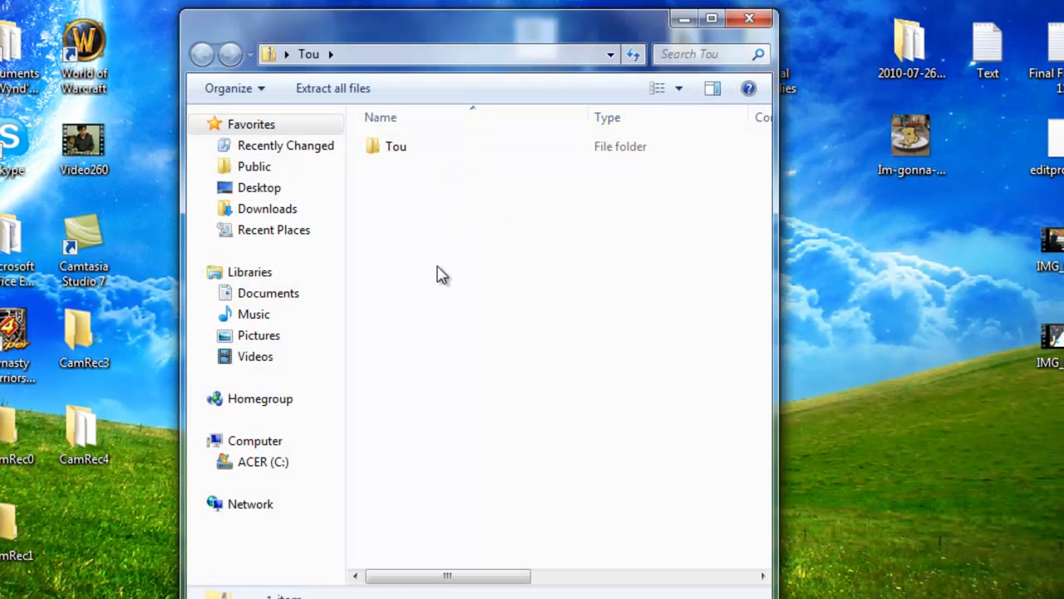
mouse_move(495, 356)
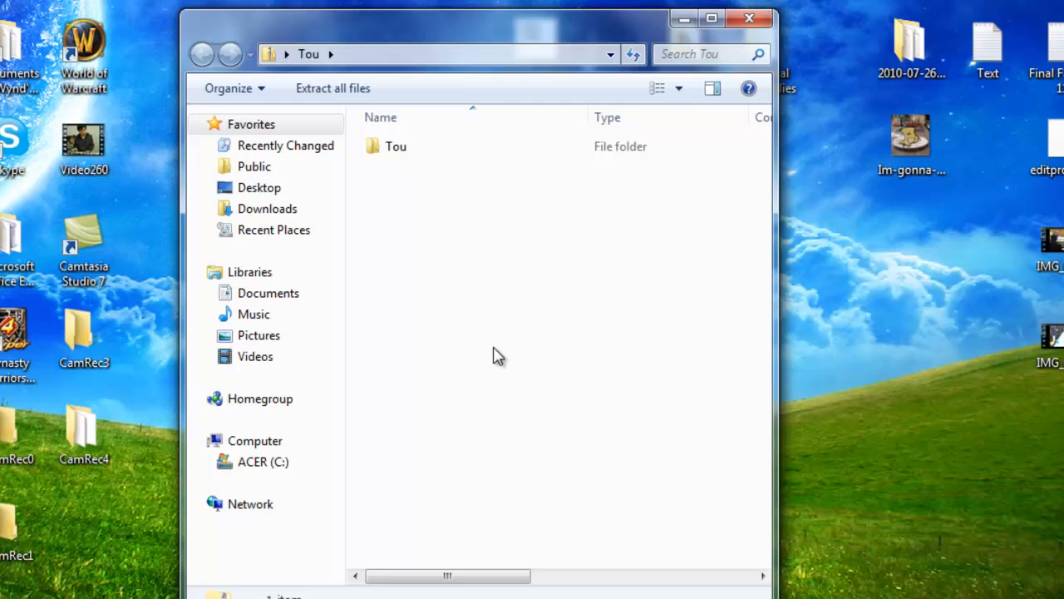
mouse_move(519, 306)
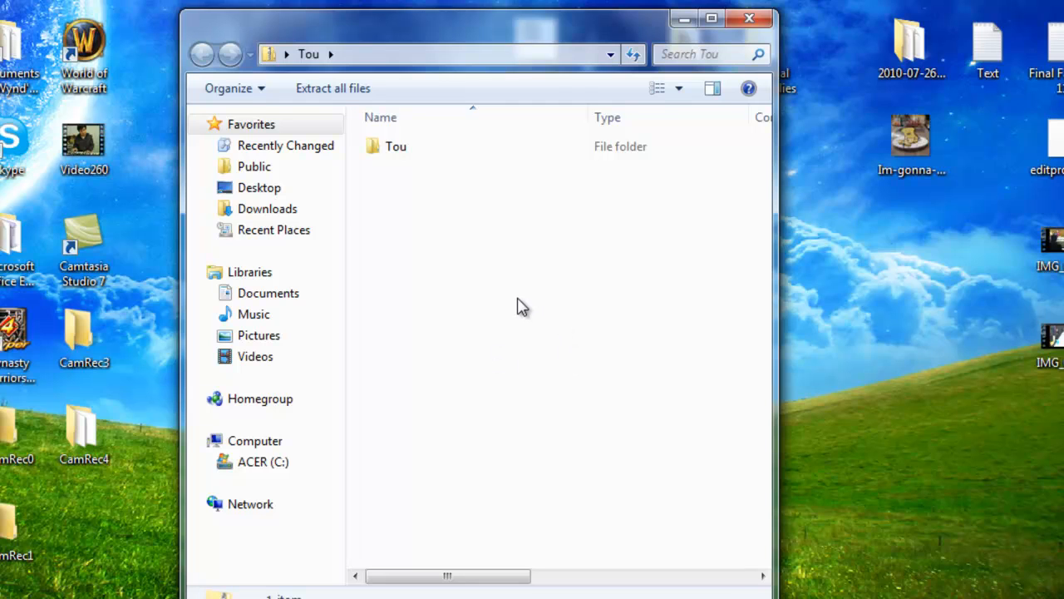
right_click(522, 306)
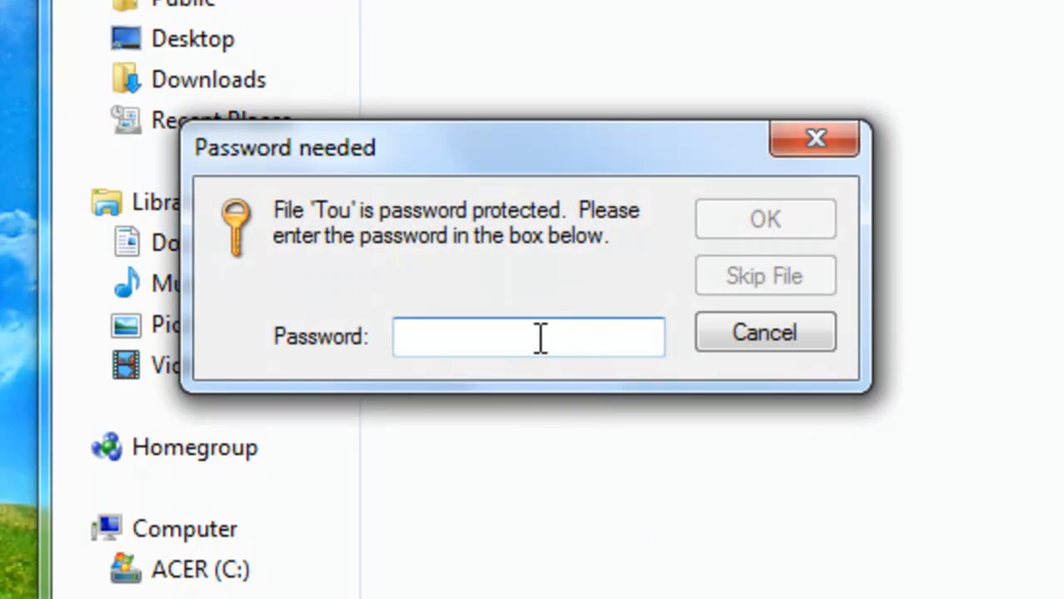
Enter the archive password to unlock the Tou folder inside Tou.zip
text(***)
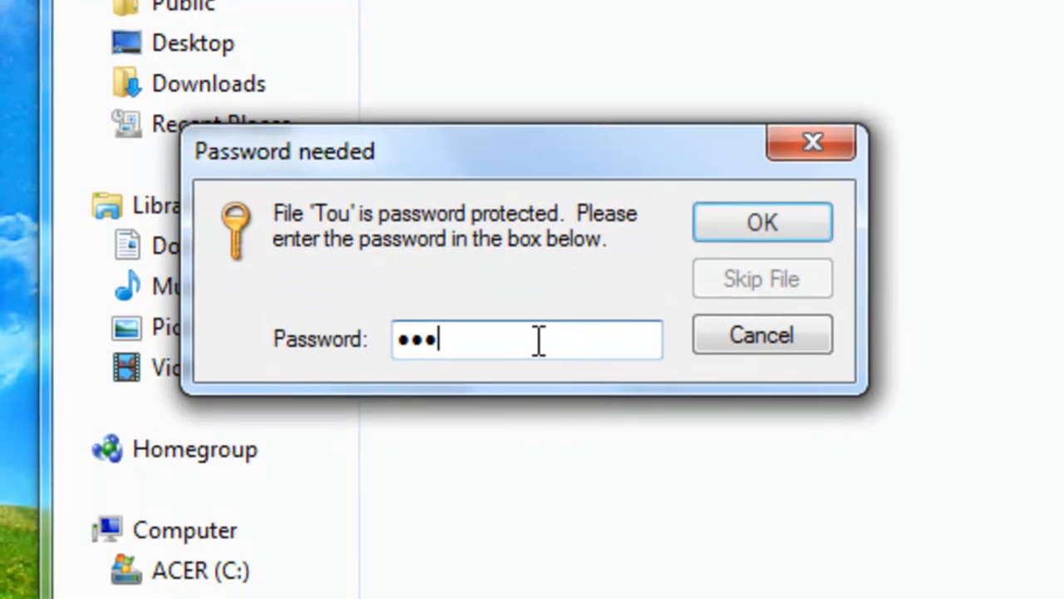
click(762, 221)
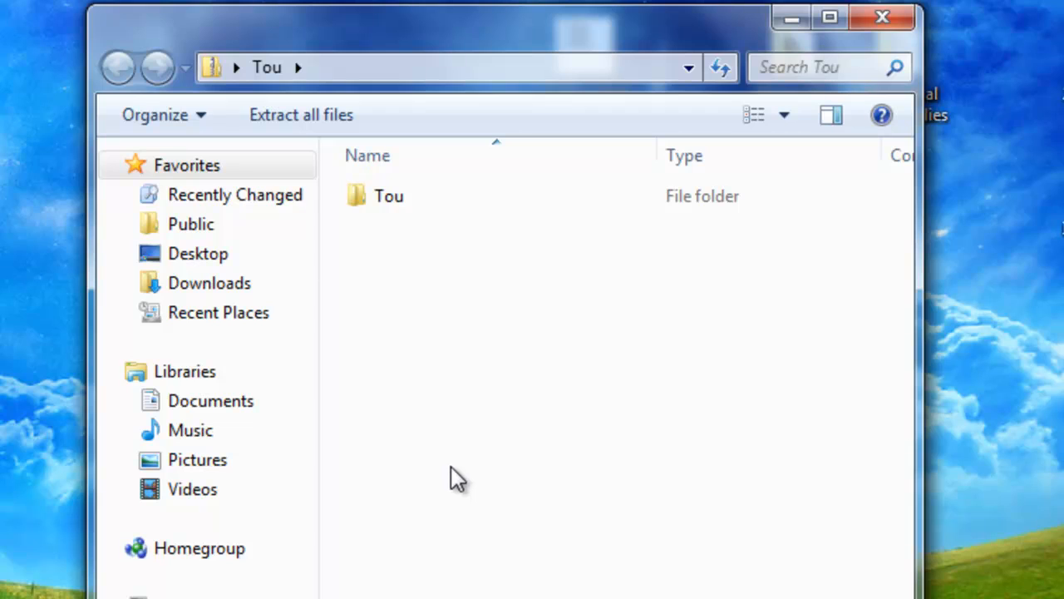
click(389, 196)
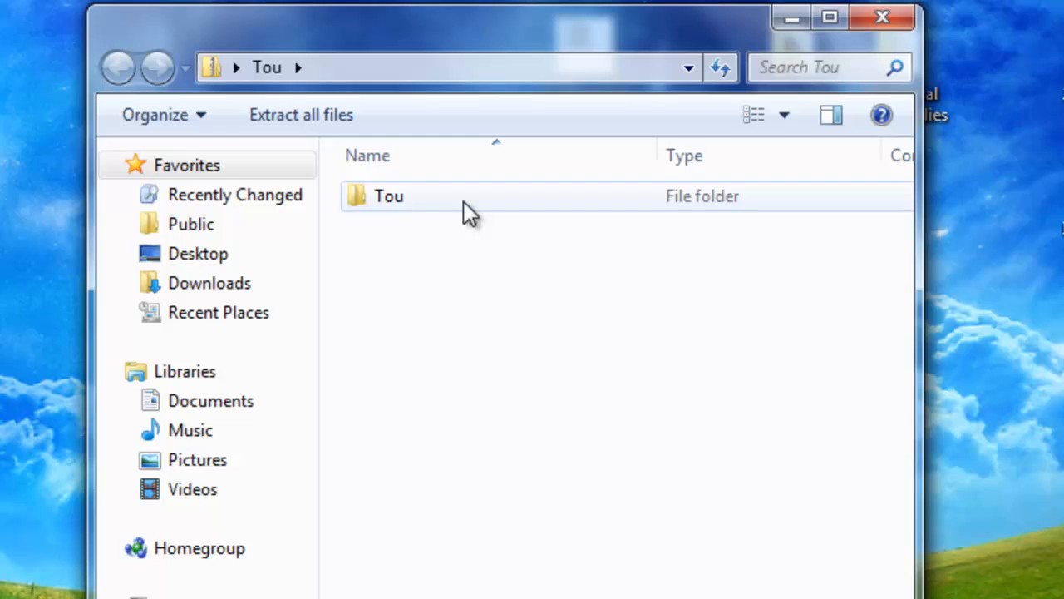
double_click(389, 196)
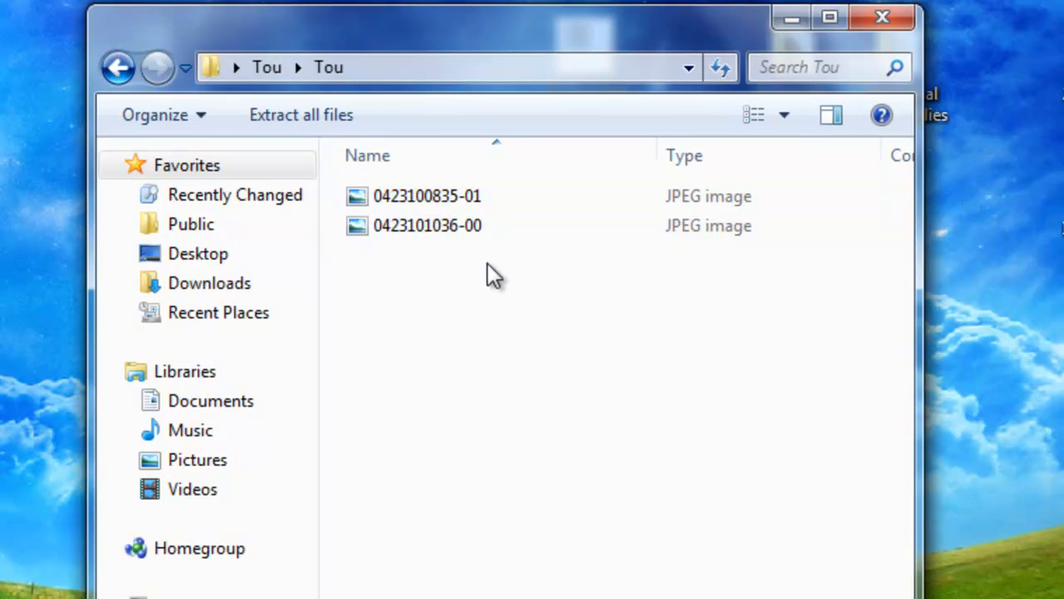
mouse_move(429, 274)
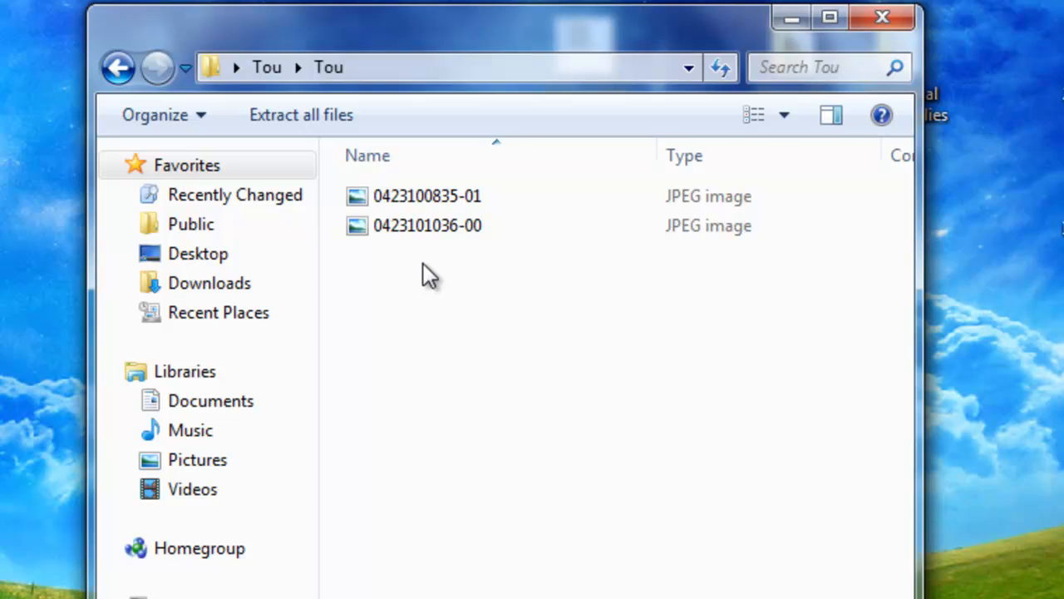
click(426, 196)
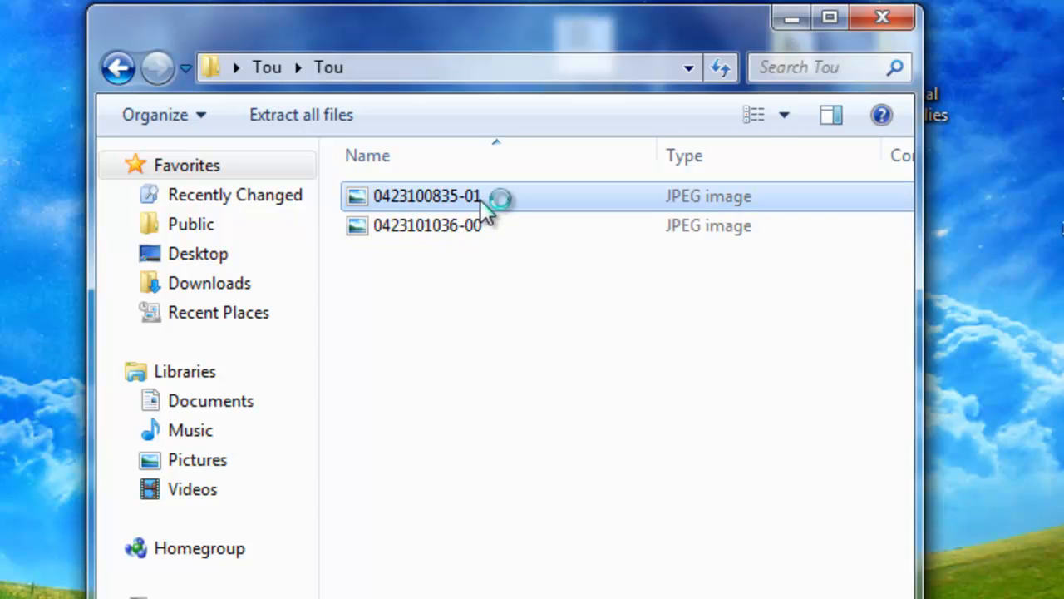
double_click(426, 196)
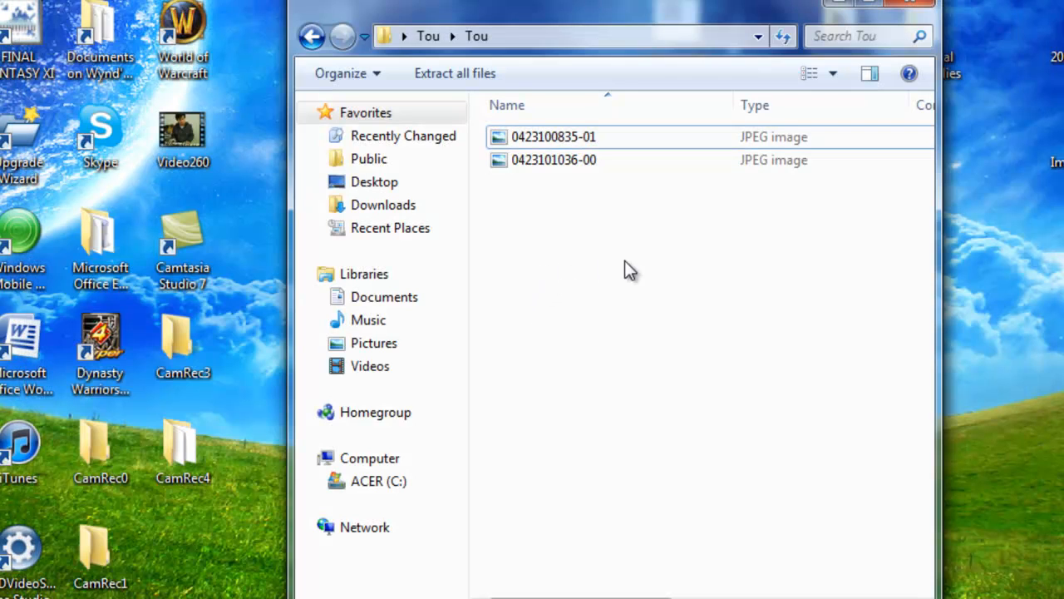
mouse_move(640, 242)
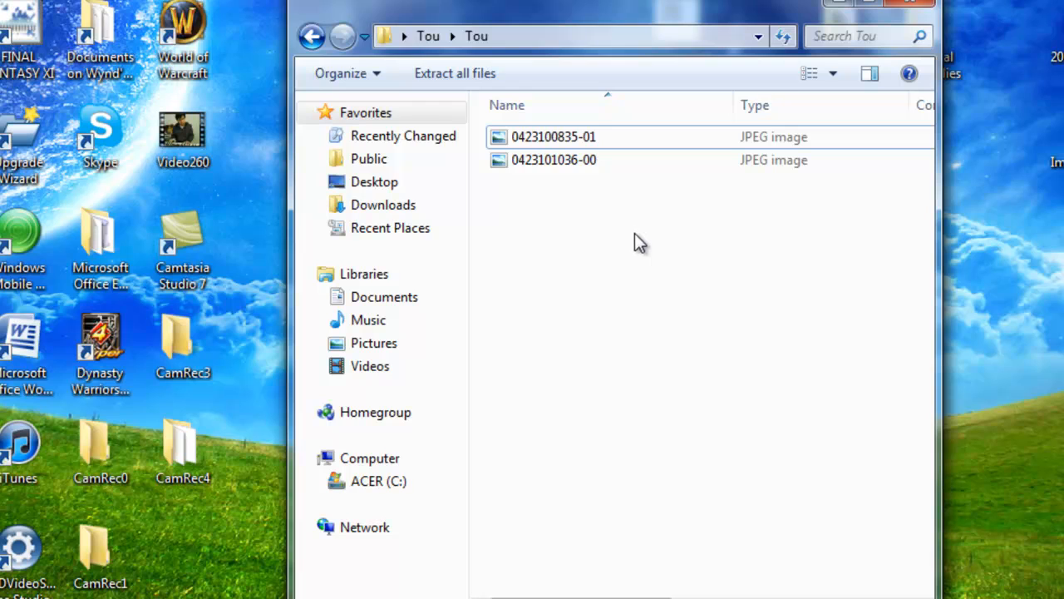